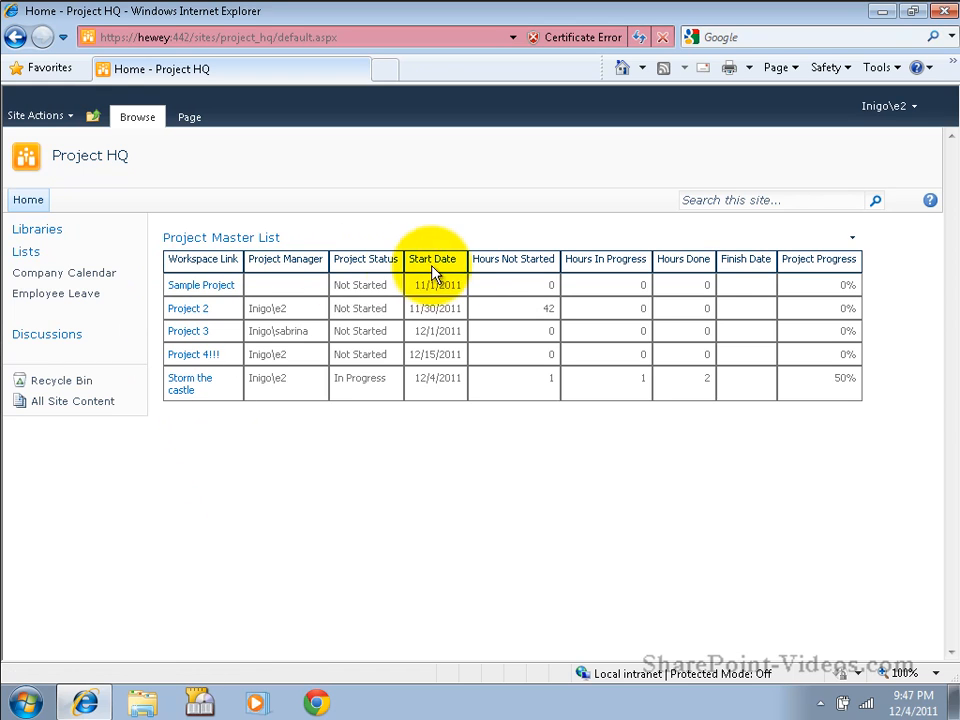
{"action": "mouse_move", "coordinate": [835, 400]}
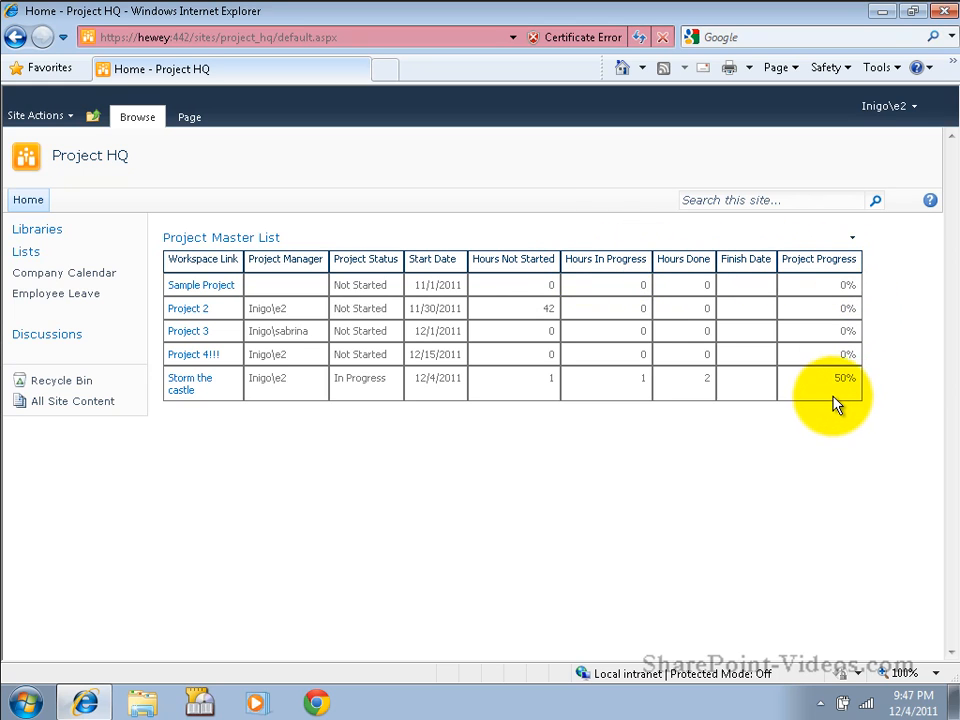
{"action": "mouse_move", "coordinate": [835, 415]}
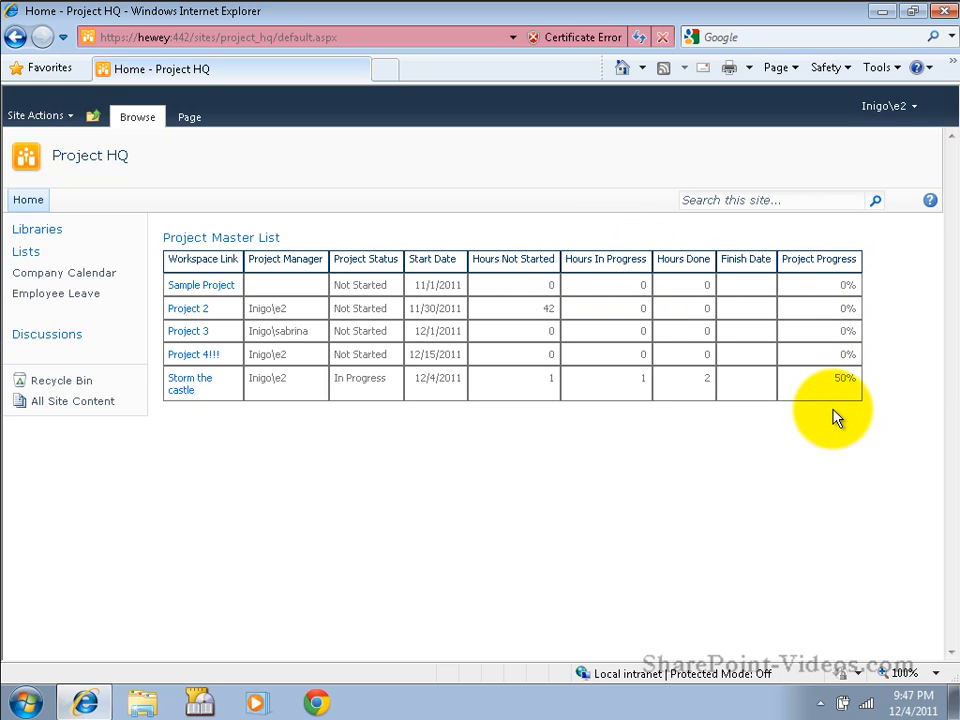
{"action": "mouse_move", "coordinate": [189, 383]}
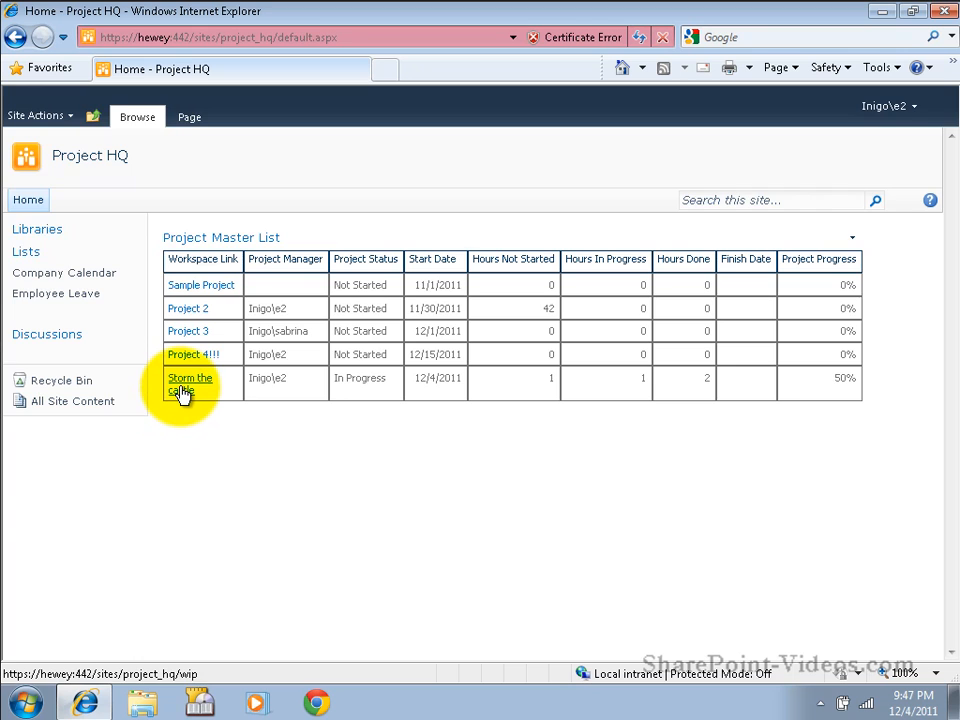
Step: Open the Storm the castle workspace from the Project Master List's Workspace Link column
{"action": "left_click", "coordinate": [189, 383]}
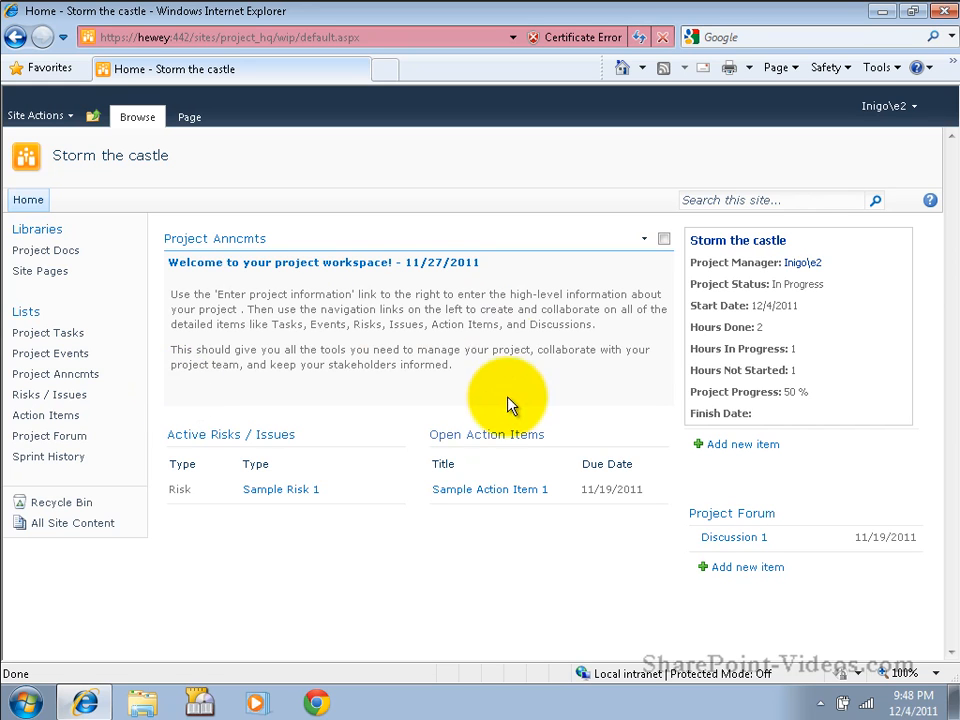
{"action": "mouse_move", "coordinate": [364, 441]}
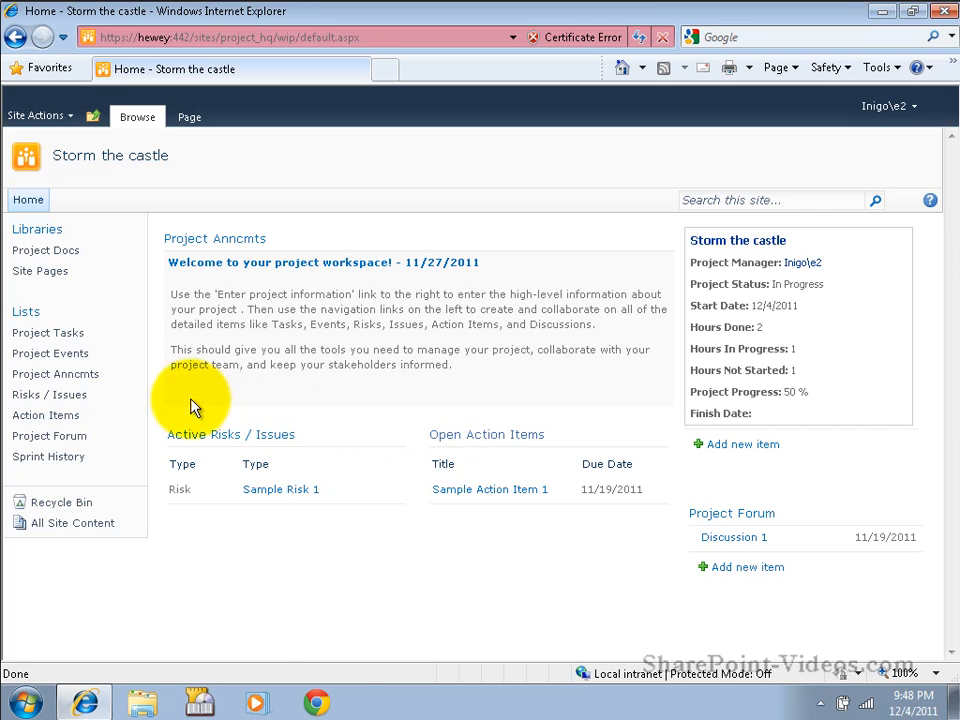
Step: Open Storm the castle's Project Tasks list as a four-task Gantt chart
{"action": "left_click", "coordinate": [48, 332]}
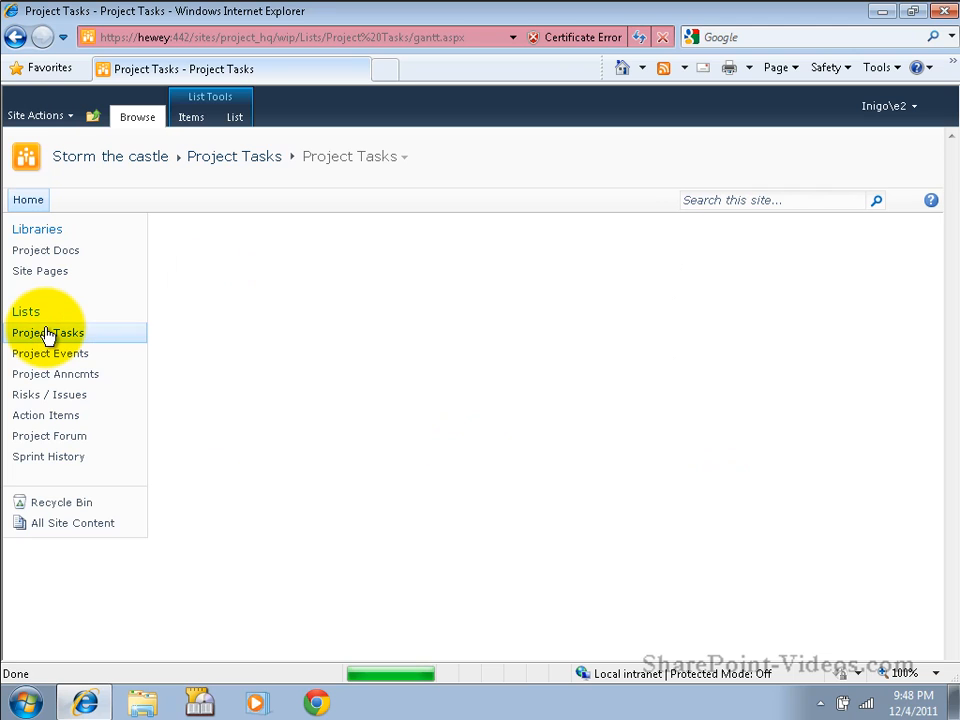
{"action": "left_click", "coordinate": [48, 332]}
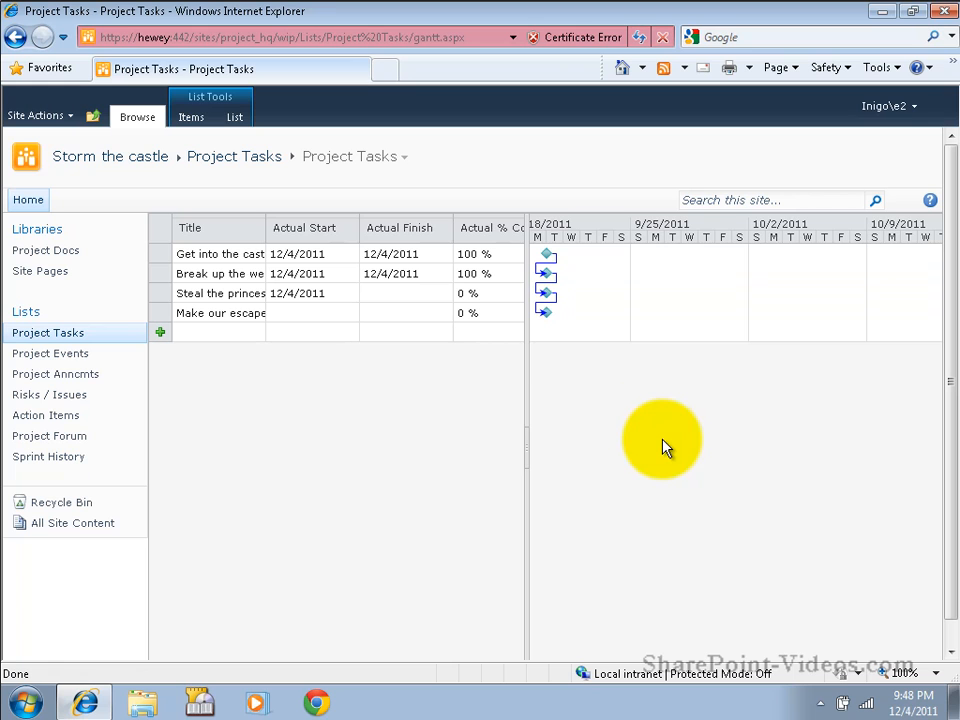
{"action": "mouse_move", "coordinate": [560, 315]}
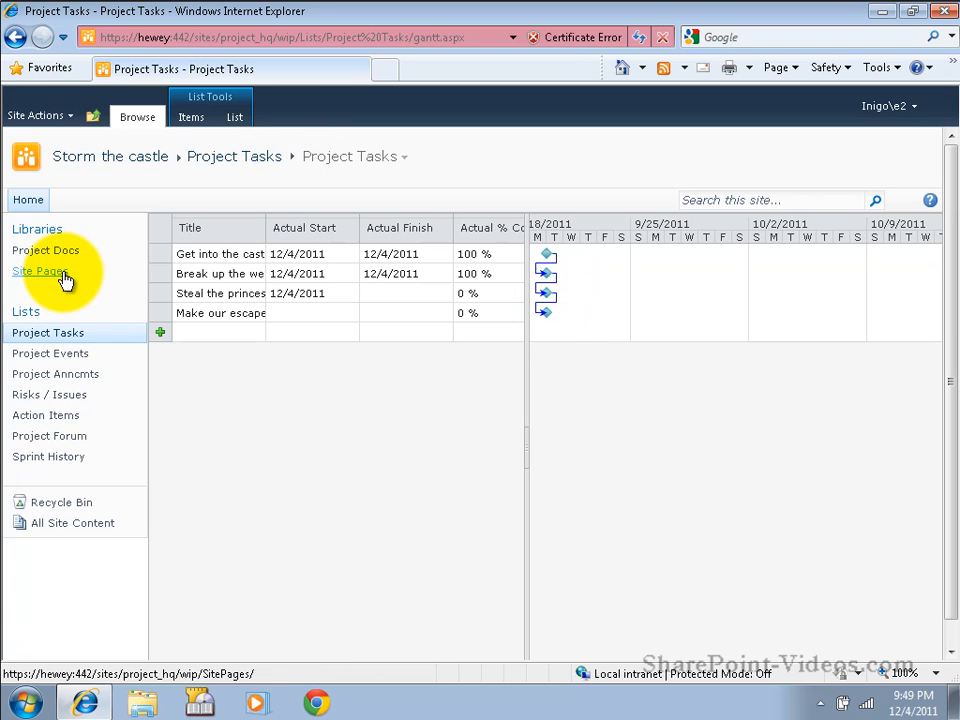
Step: Open the Storyboard page and set the Steal the princess task's status to Done
{"action": "left_click", "coordinate": [39, 271]}
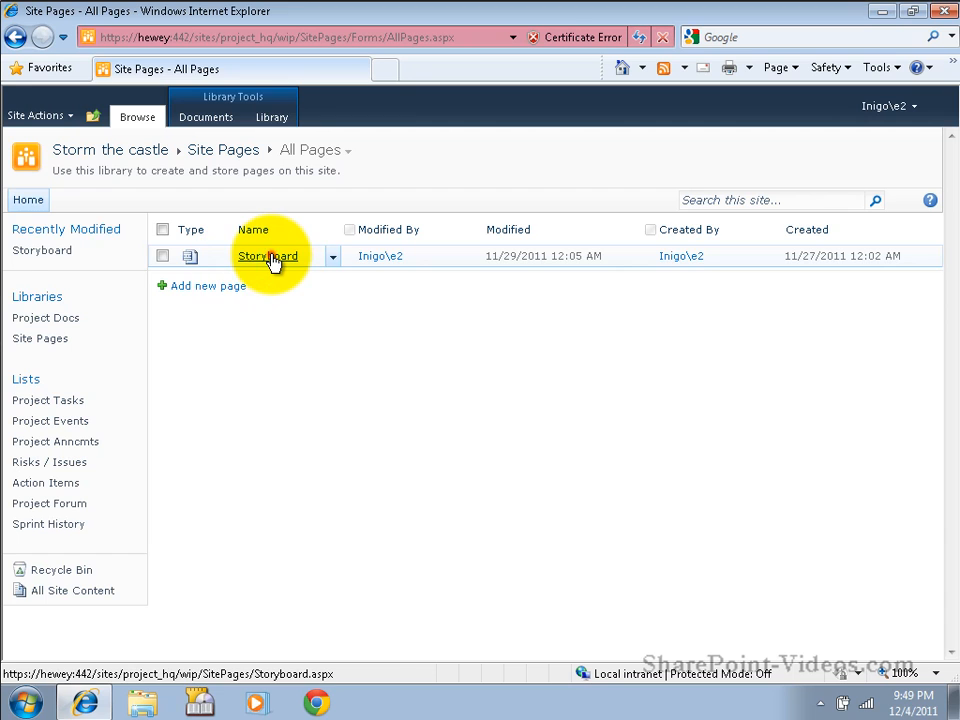
{"action": "left_click", "coordinate": [267, 256]}
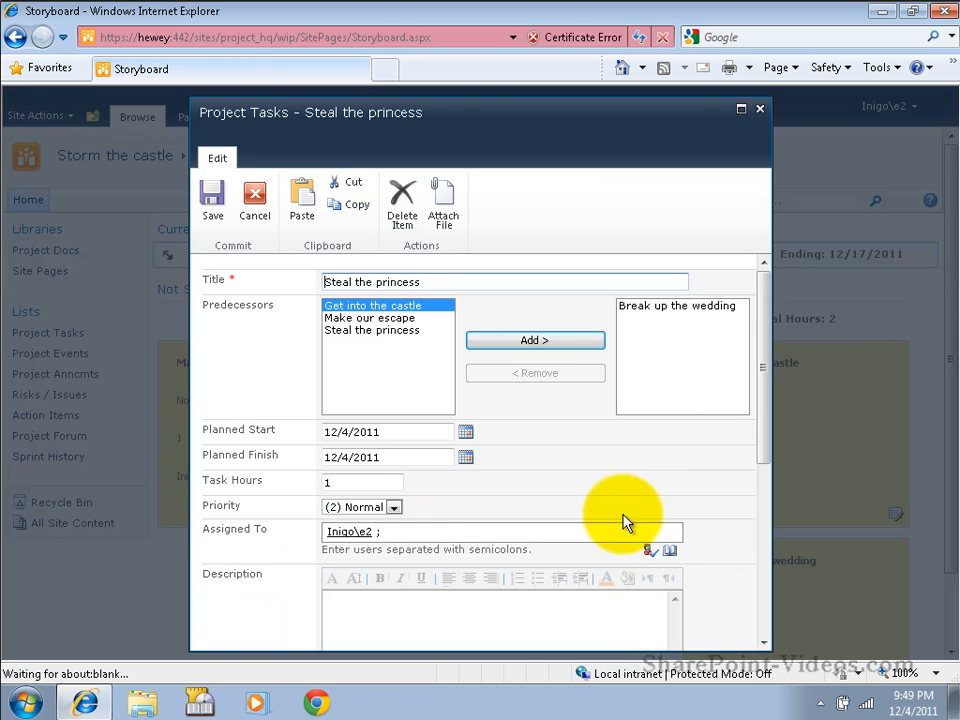
{"action": "scroll", "scroll_direction": "down", "scroll_amount": 3}
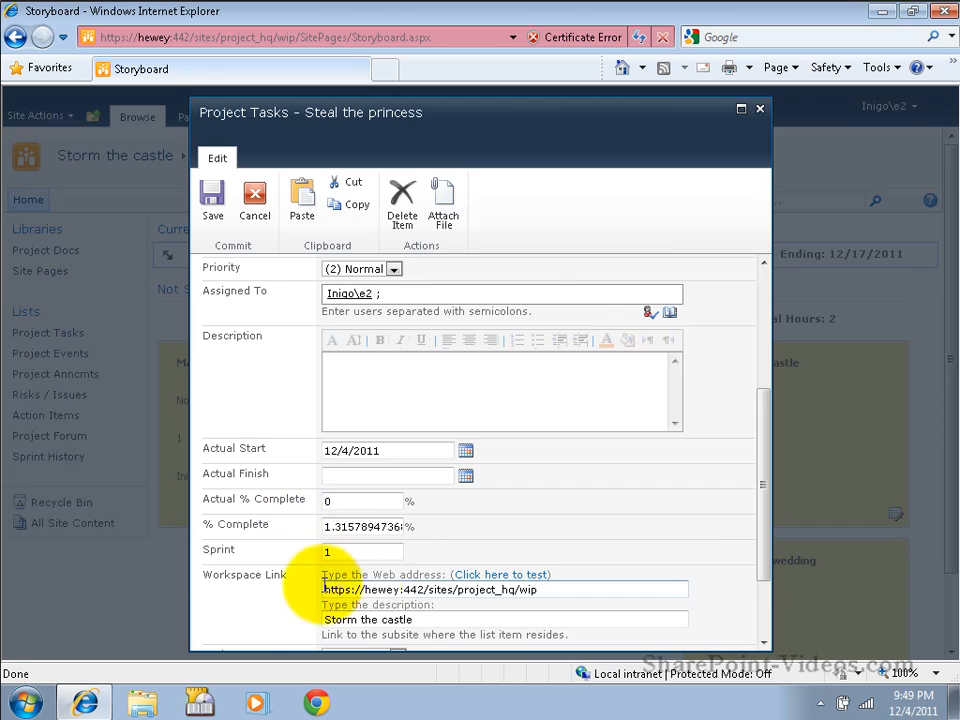
{"action": "left_click", "coordinate": [397, 550]}
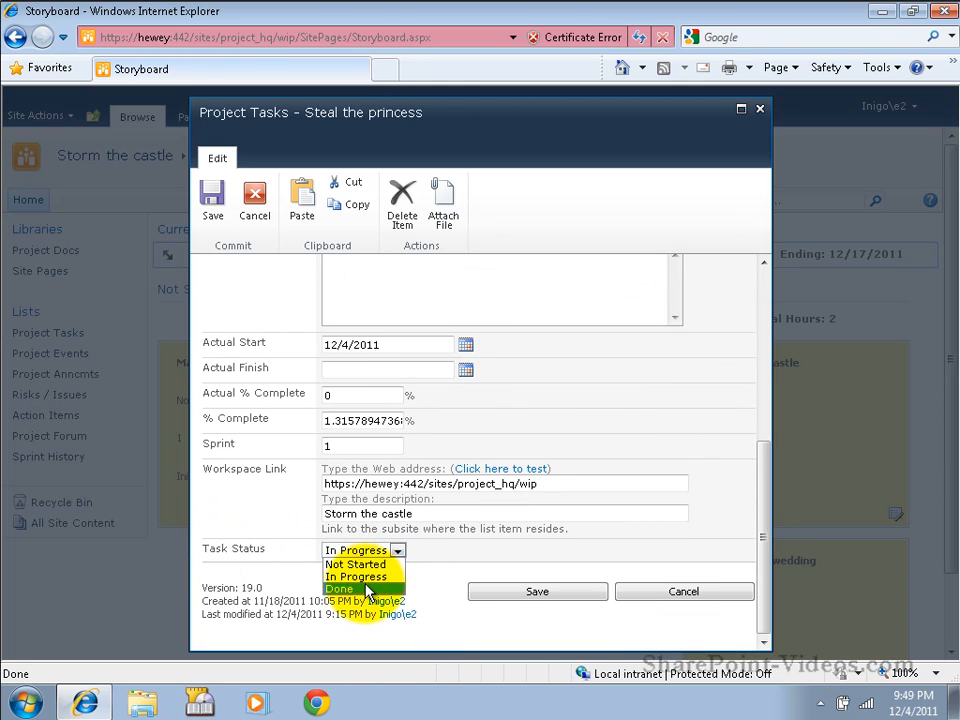
{"action": "left_click", "coordinate": [537, 591]}
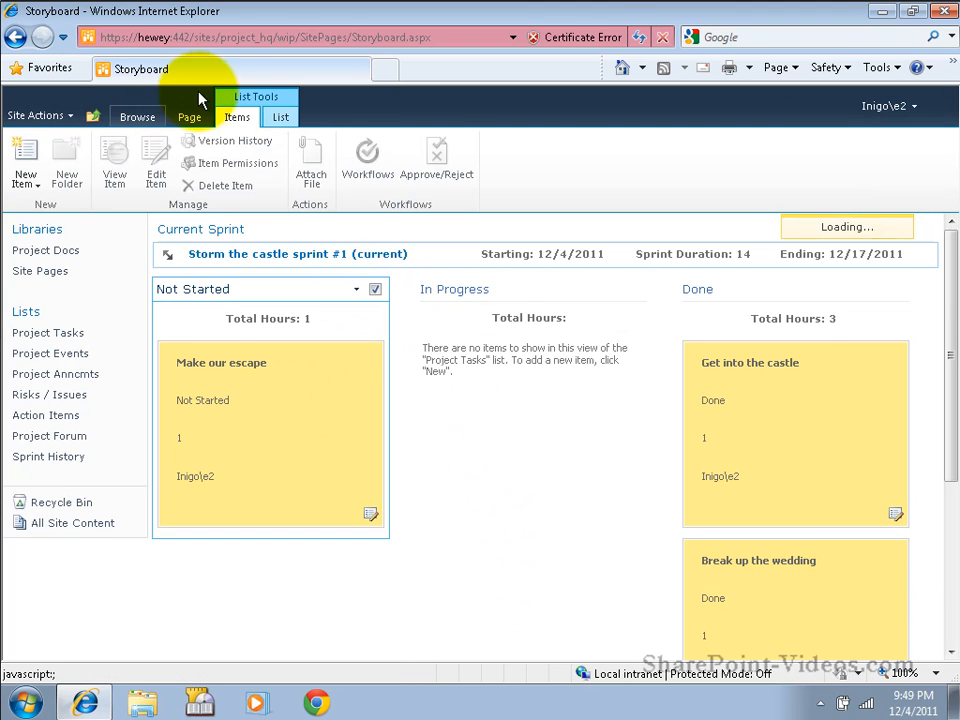
Step: View Sprint Planning, then Sprint History showing Sprint 1 from 12/4/2011 for 14 days
{"action": "left_click", "coordinate": [281, 117]}
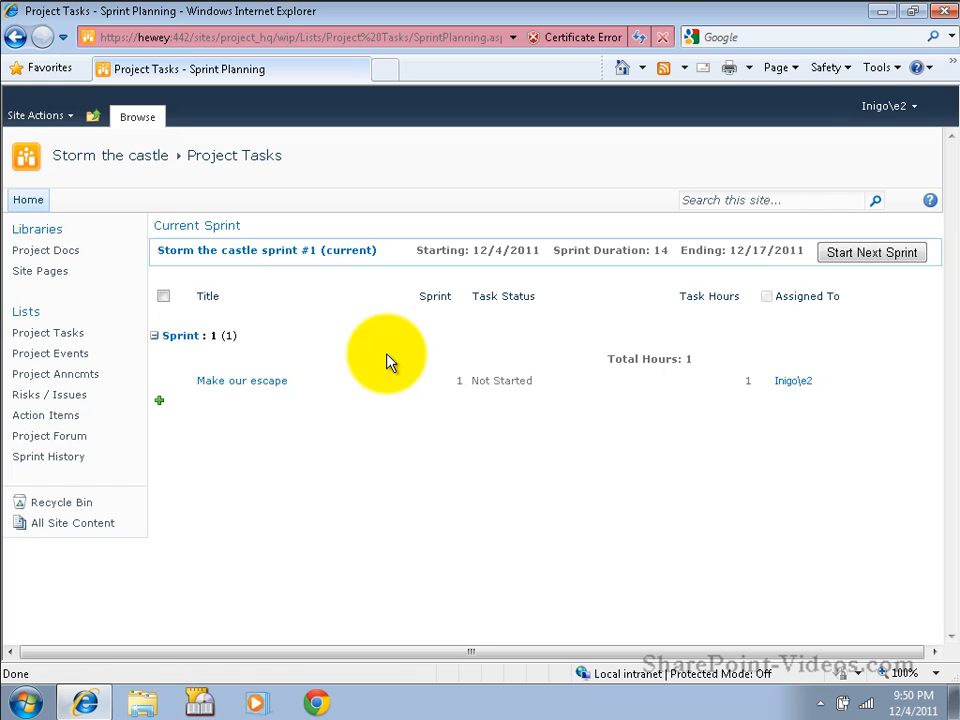
{"action": "left_click", "coordinate": [48, 456]}
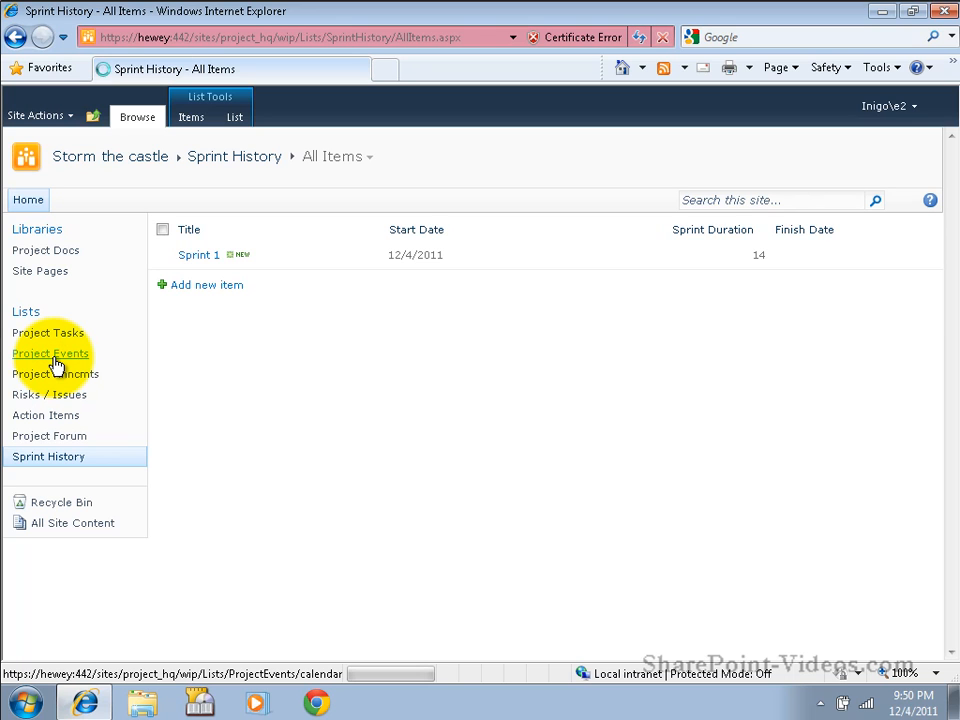
Step: Show the December 2011 Project Events calendar with deadline, company and leave overlays
{"action": "left_click", "coordinate": [50, 353]}
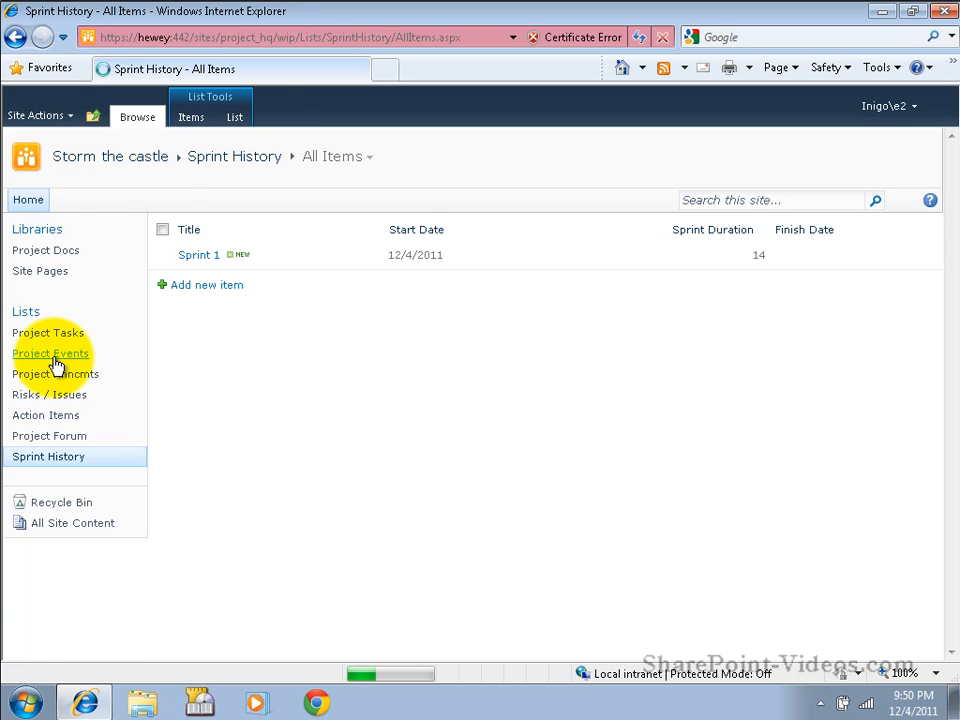
{"action": "left_click", "coordinate": [50, 353]}
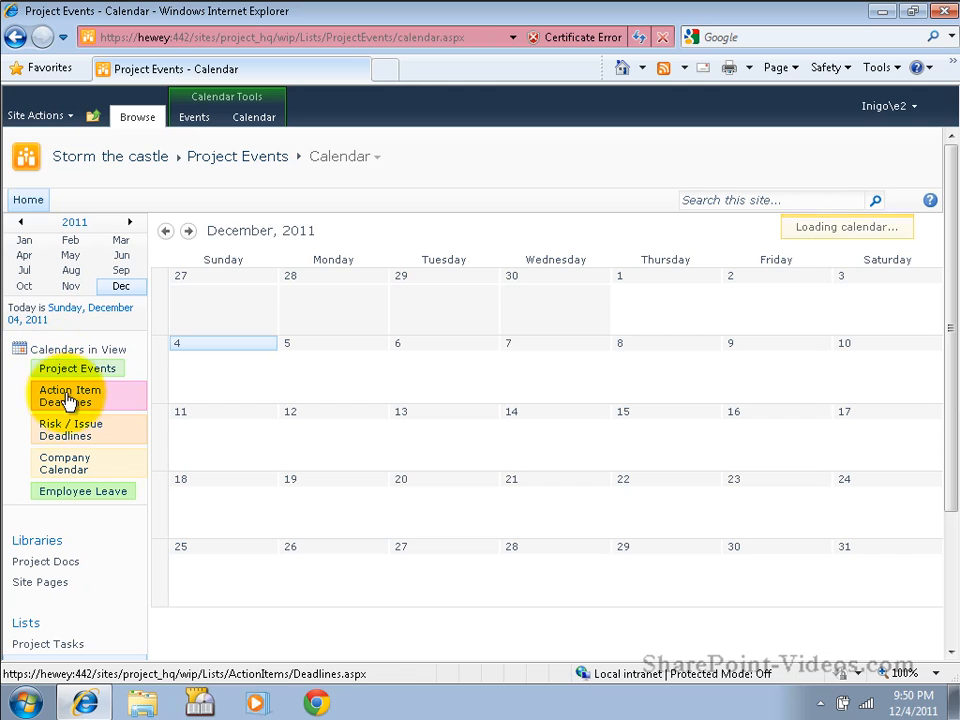
{"action": "left_click", "coordinate": [70, 430]}
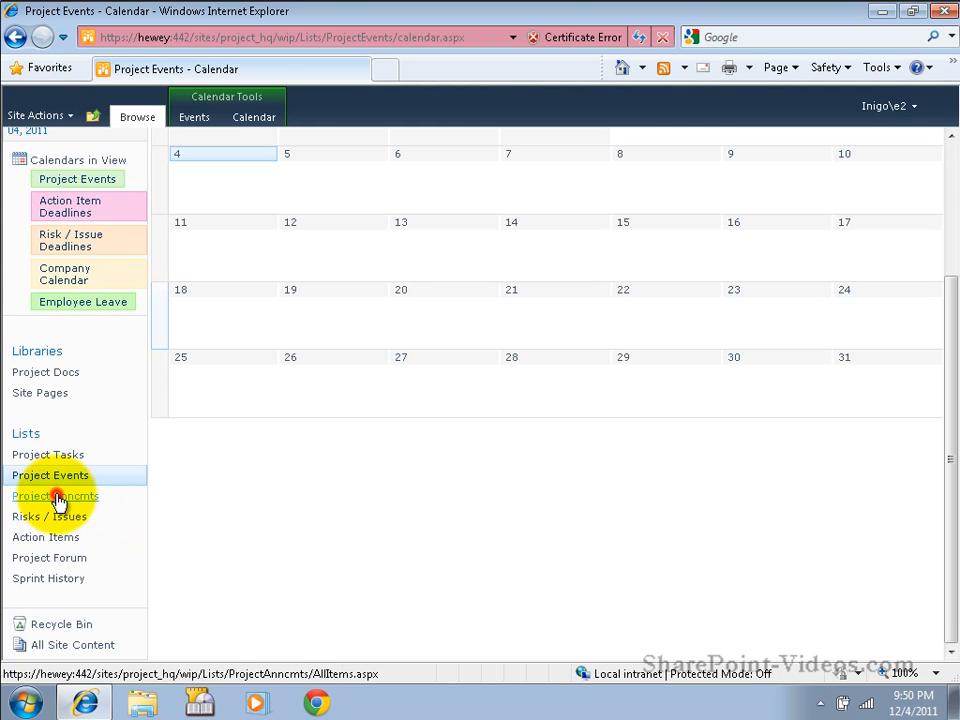
Step: Browse Project Anncmts and Project Forum, then view Risks / Issues with Sample Risk 1
{"action": "left_click", "coordinate": [42, 495]}
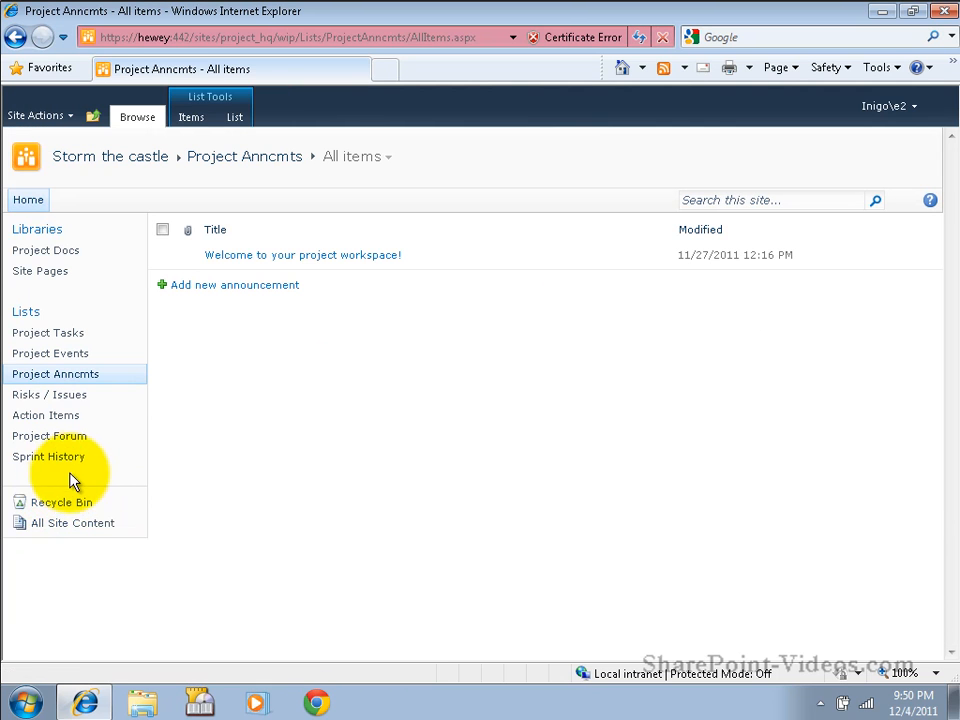
{"action": "left_click", "coordinate": [49, 435]}
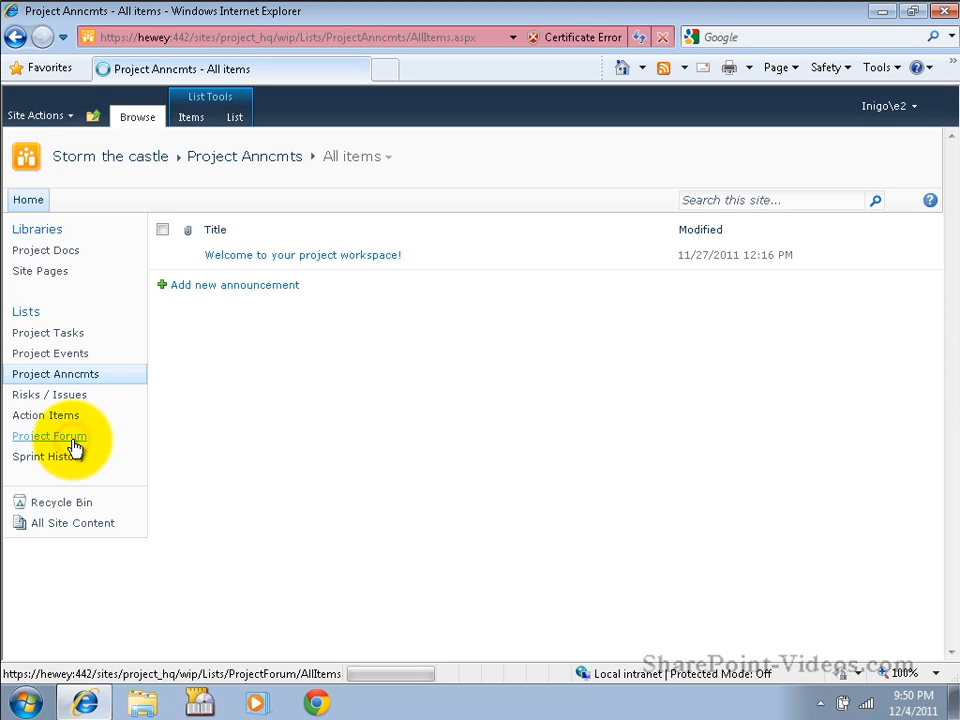
{"action": "left_click", "coordinate": [49, 435]}
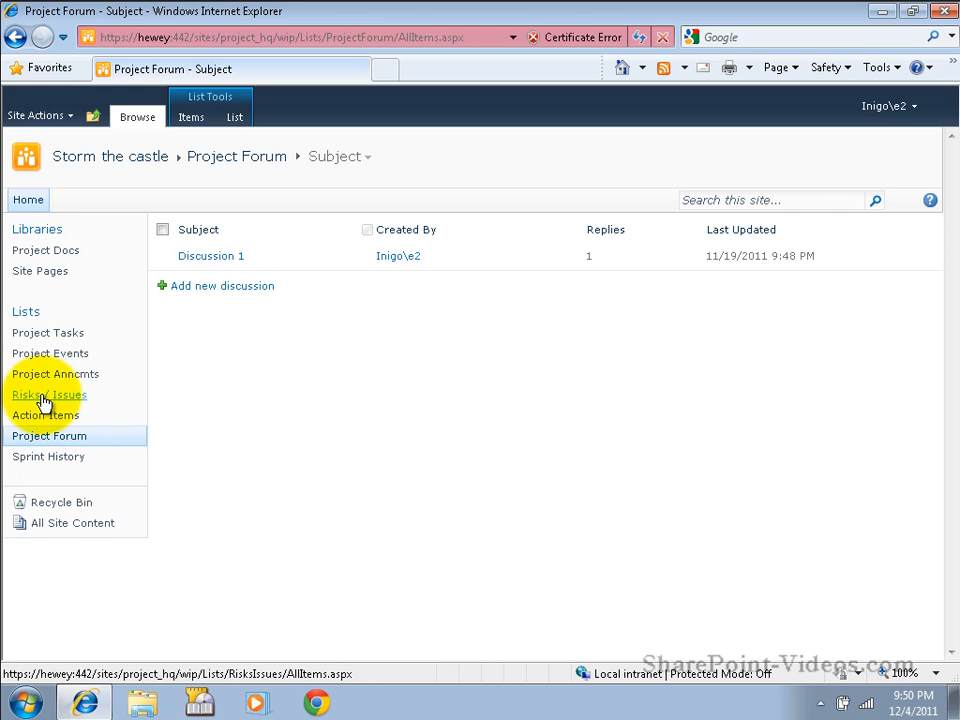
{"action": "left_click", "coordinate": [48, 394]}
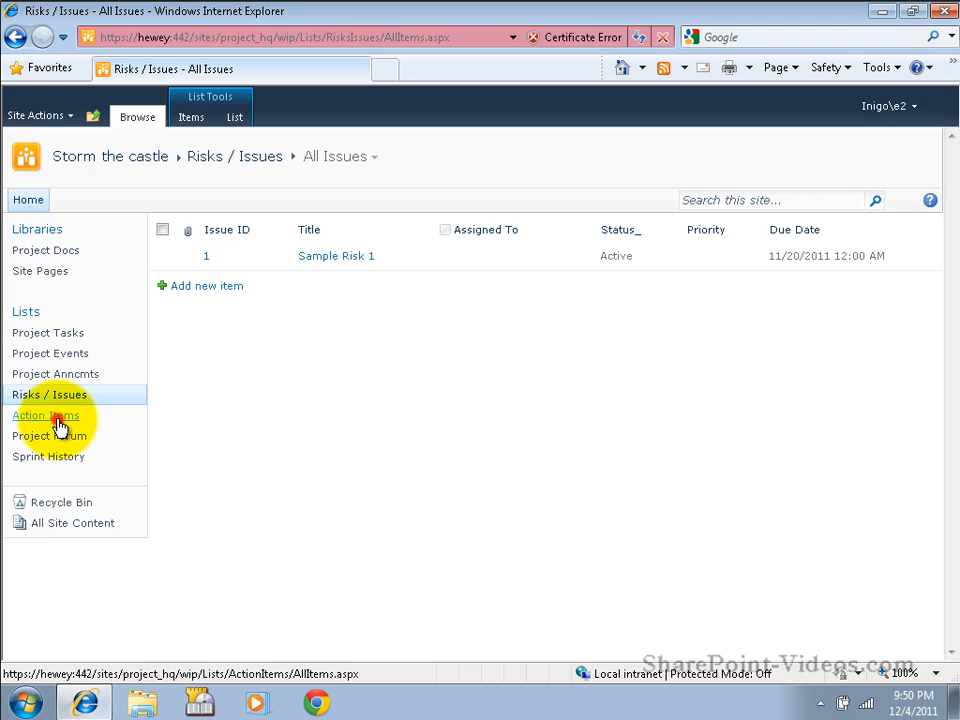
Step: Visit Action Items and the empty Project Docs library, then return to the workspace home
{"action": "left_click", "coordinate": [46, 415]}
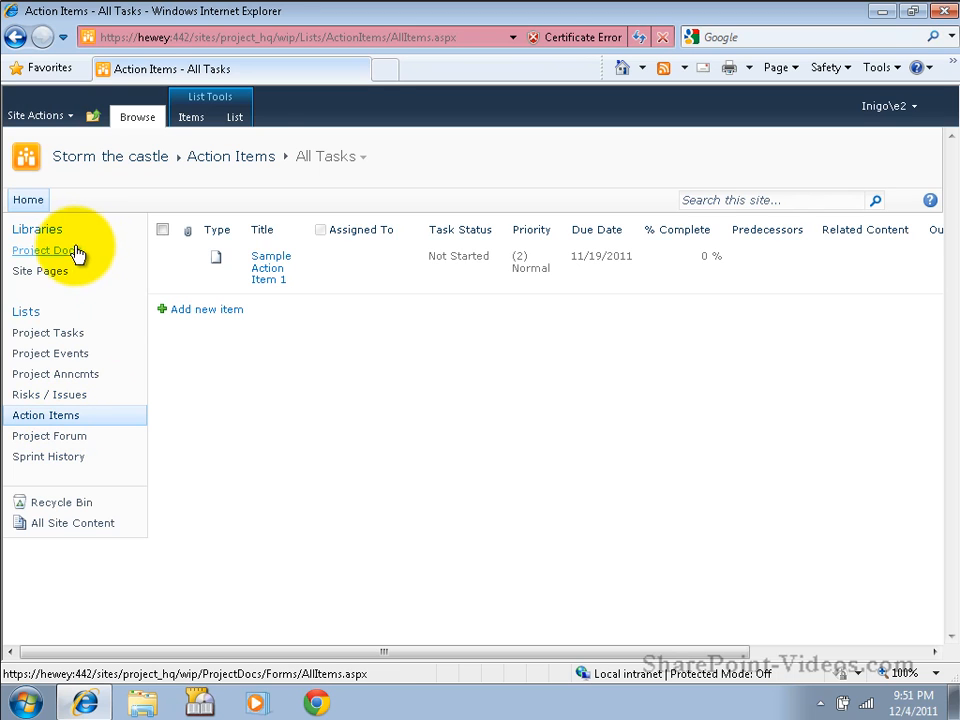
{"action": "left_click", "coordinate": [46, 250]}
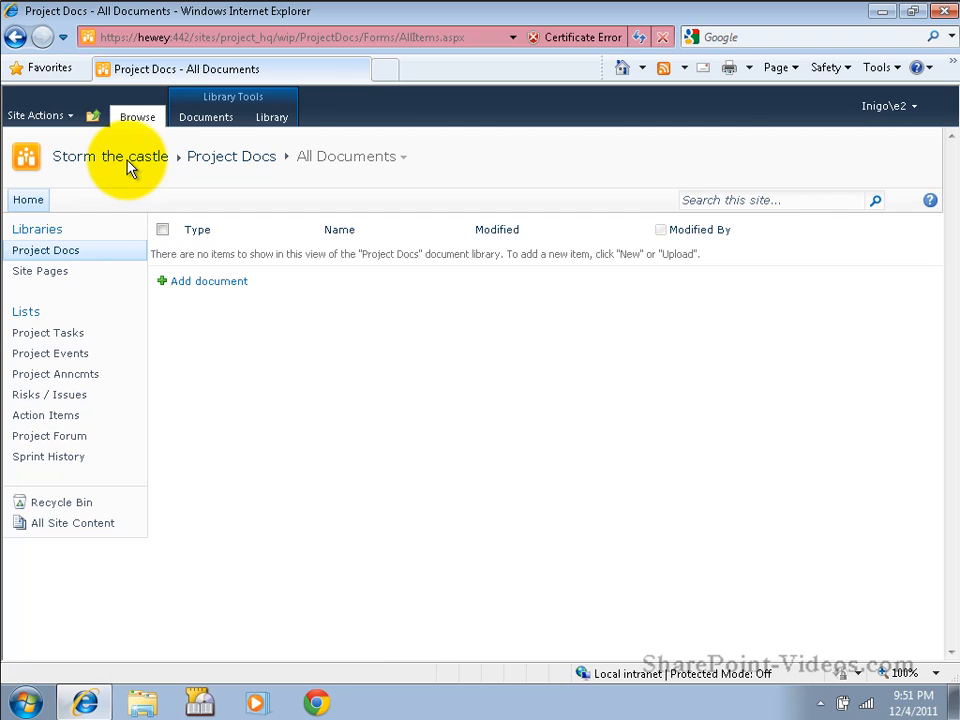
{"action": "left_click", "coordinate": [110, 155]}
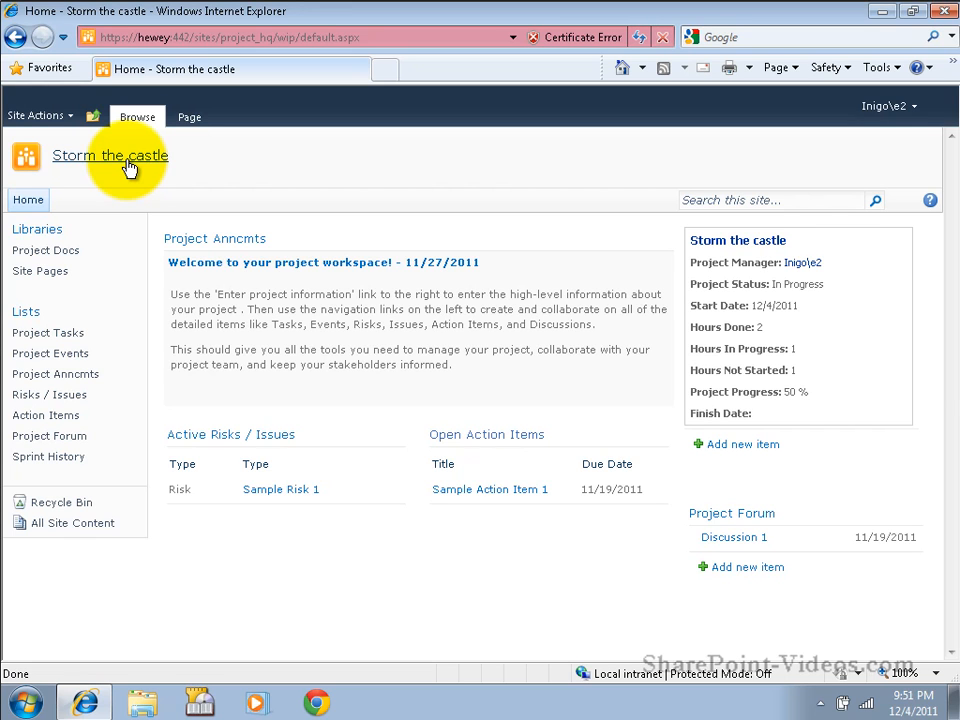
{"action": "mouse_move", "coordinate": [118, 155]}
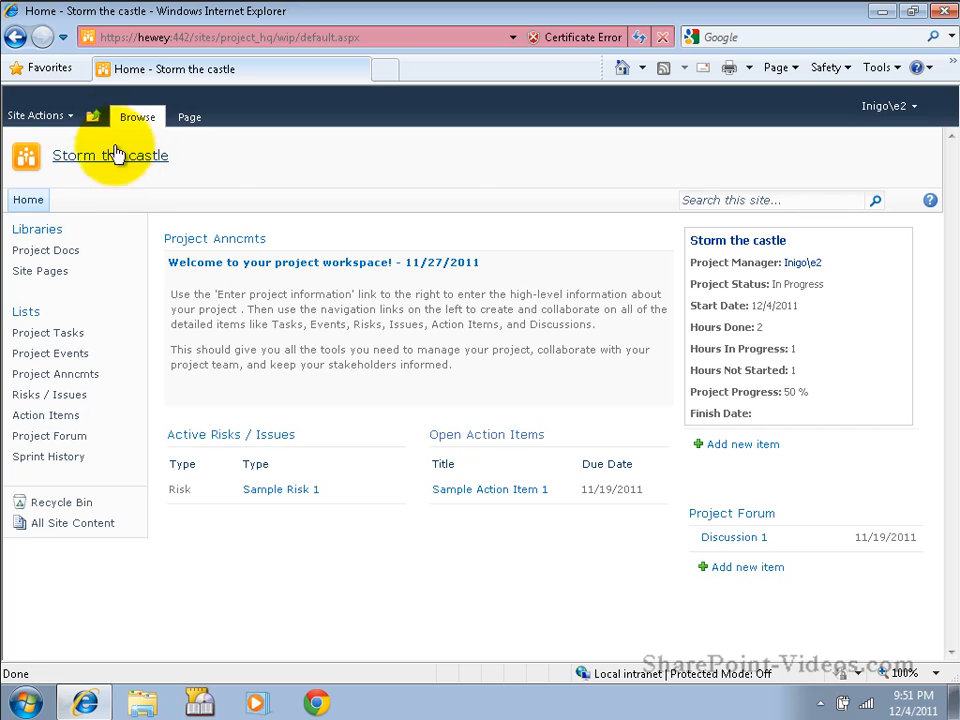
Step: Navigate up to Project HQ and bring up its Site Actions menu
{"action": "left_click", "coordinate": [93, 116]}
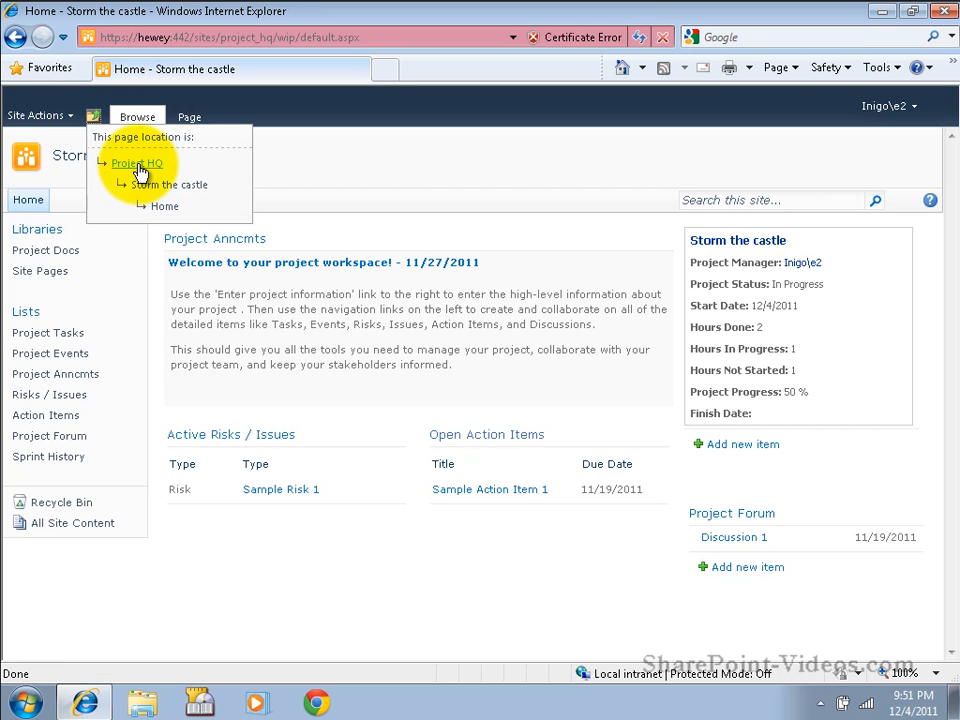
{"action": "left_click", "coordinate": [137, 163]}
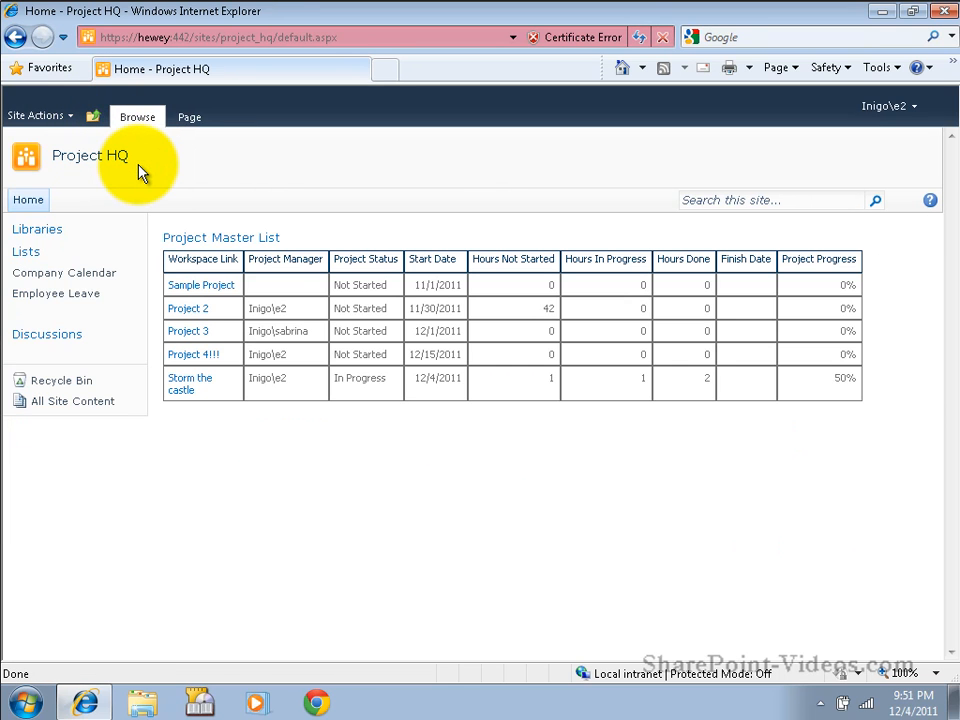
{"action": "mouse_move", "coordinate": [180, 188]}
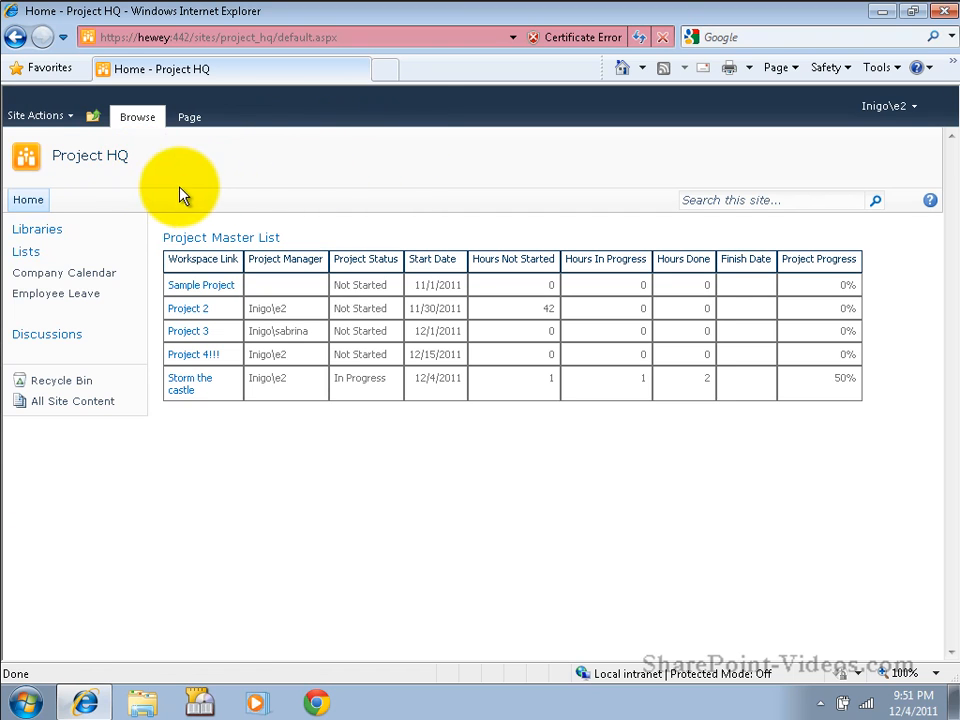
{"action": "left_click", "coordinate": [40, 115]}
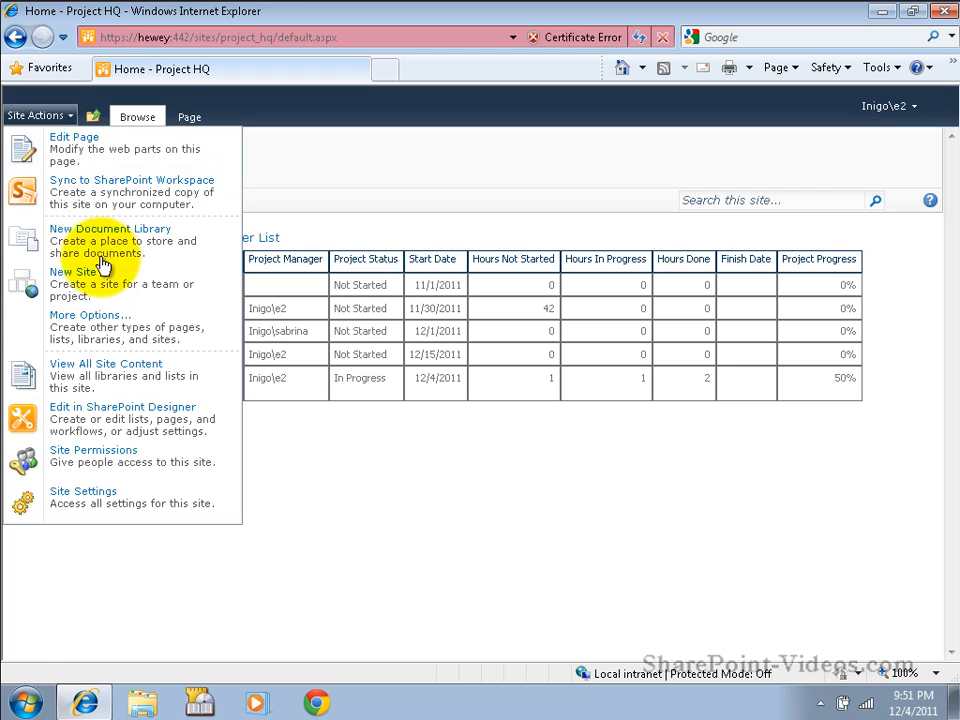
Step: Start a new Project Workspace titled 'Project 5' with URL project5 and expand More Options
{"action": "left_click", "coordinate": [72, 271]}
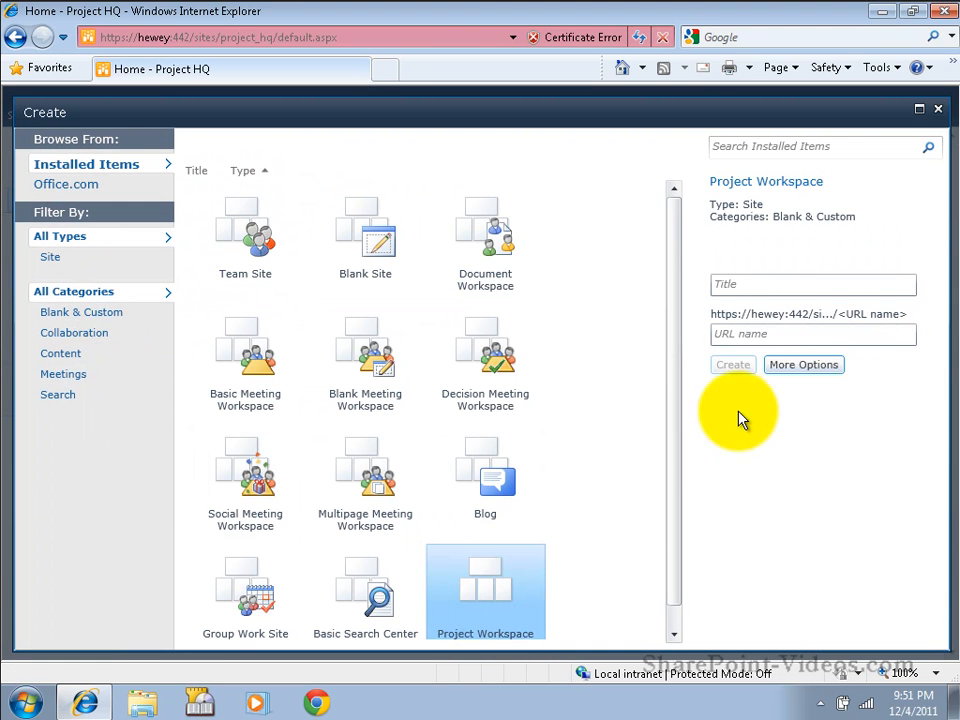
{"action": "left_click", "coordinate": [812, 285]}
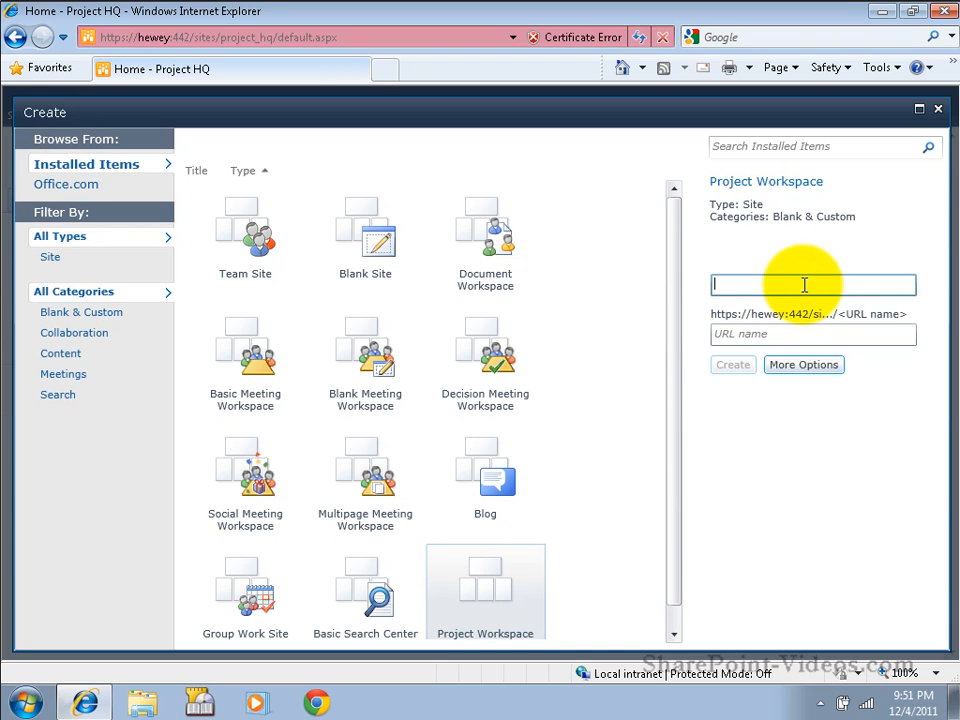
{"action": "type", "text": "P"}
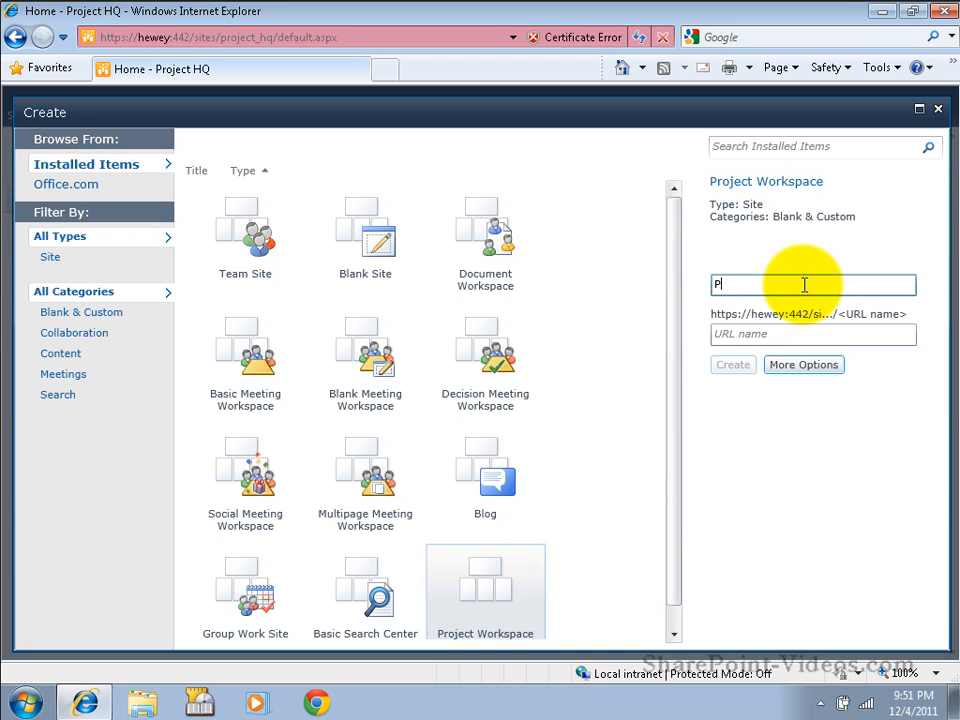
{"action": "type", "text": "roject 5"}
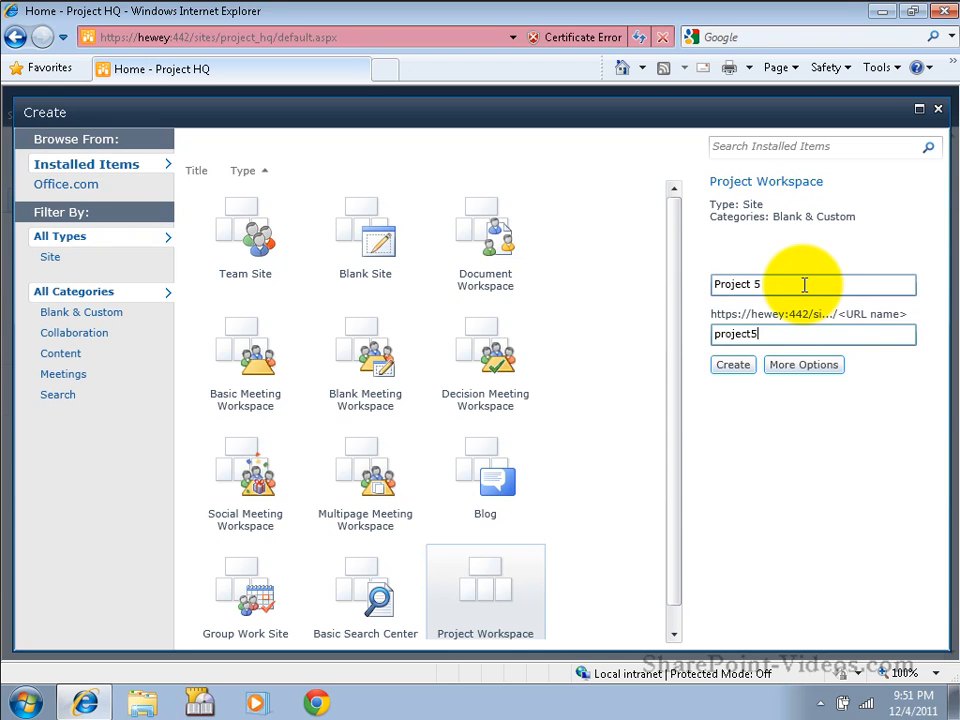
{"action": "left_click", "coordinate": [803, 364]}
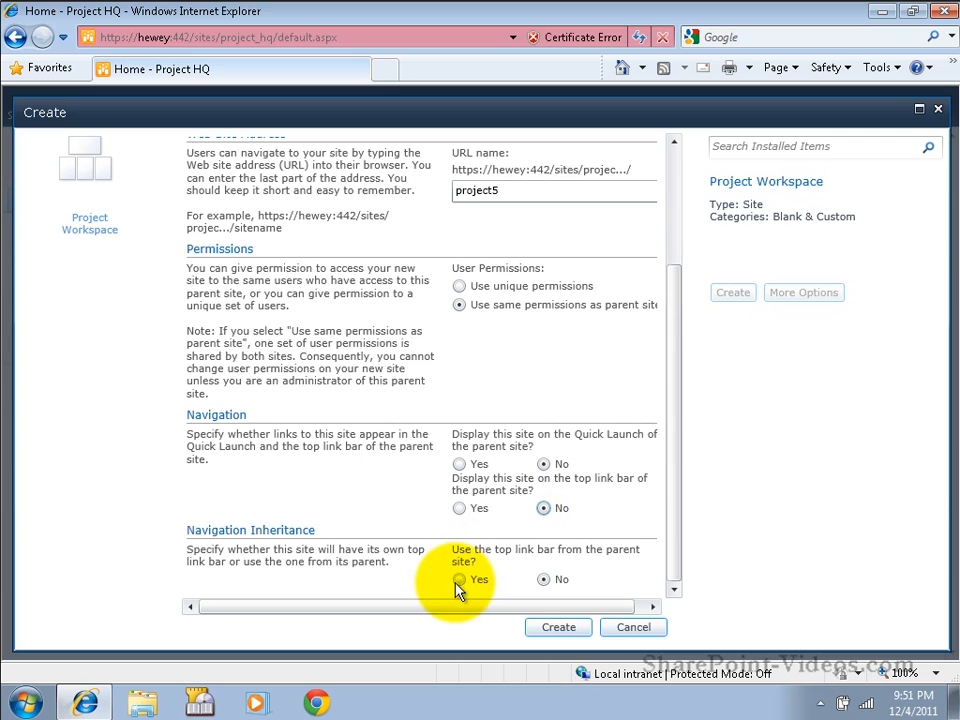
Step: Make Project 5 reuse the parent's top link bar and create the workspace
{"action": "left_click", "coordinate": [558, 627]}
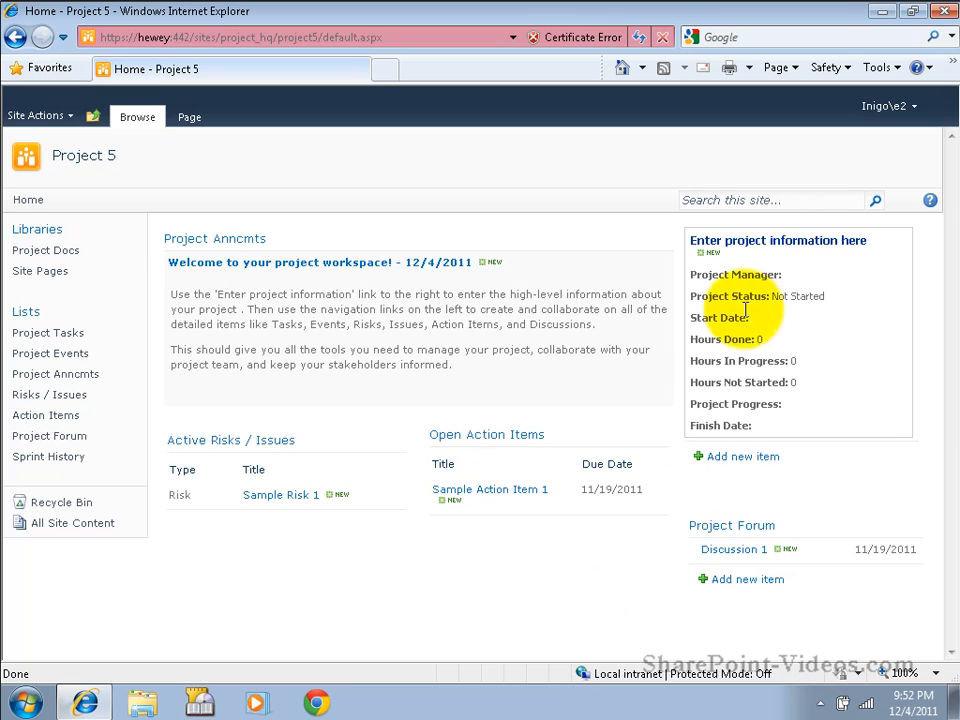
{"action": "mouse_move", "coordinate": [740, 268]}
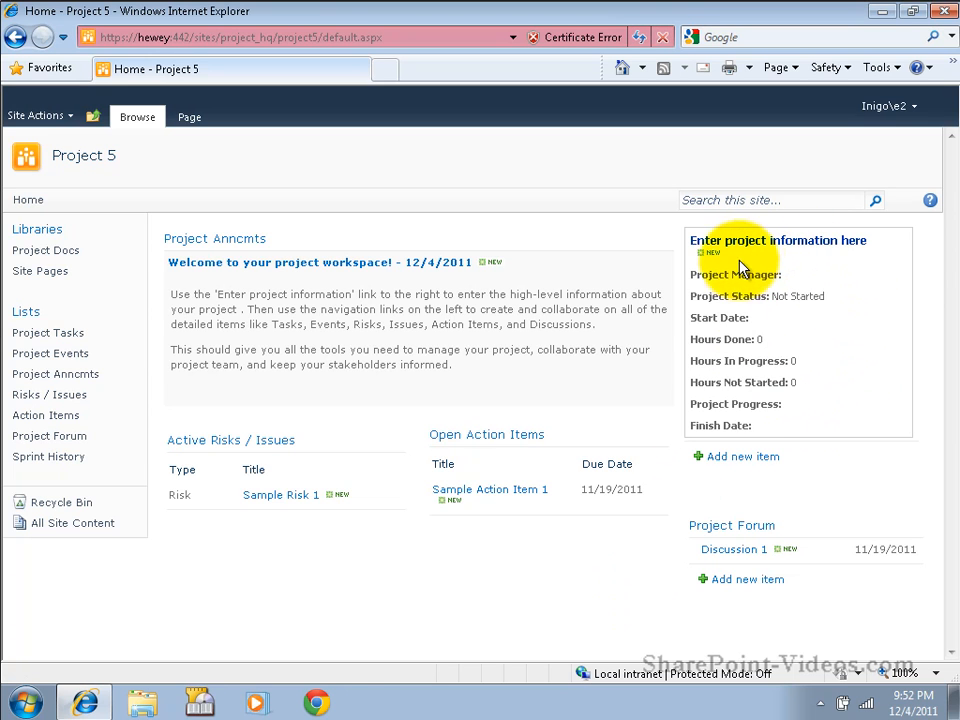
Step: Open the Project 5 summary item via 'Enter project information here'
{"action": "left_click", "coordinate": [778, 240]}
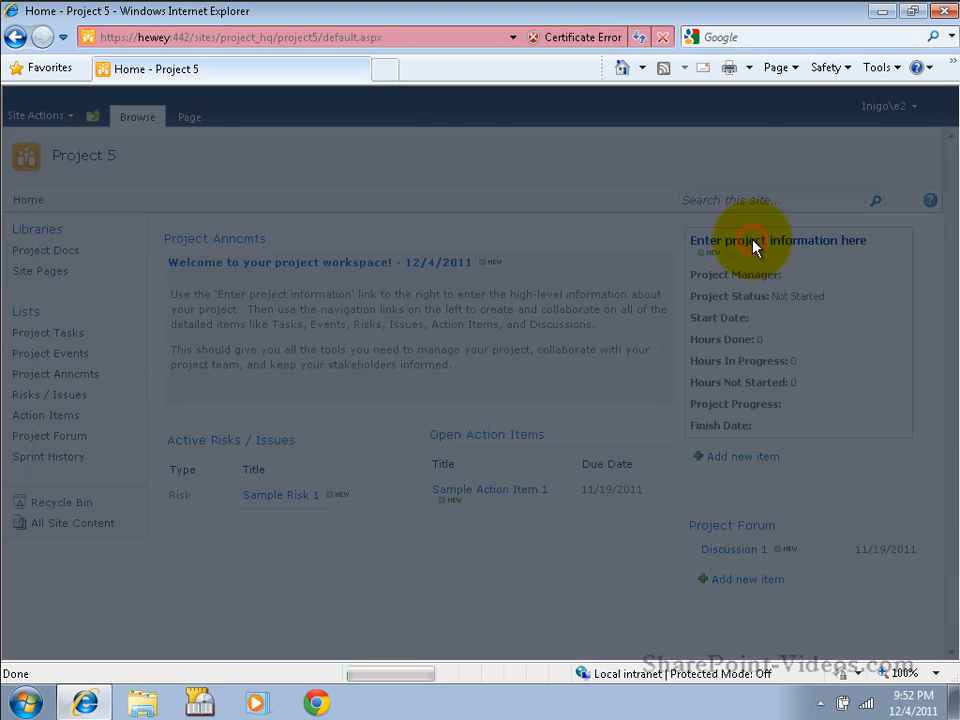
{"action": "left_click", "coordinate": [778, 240]}
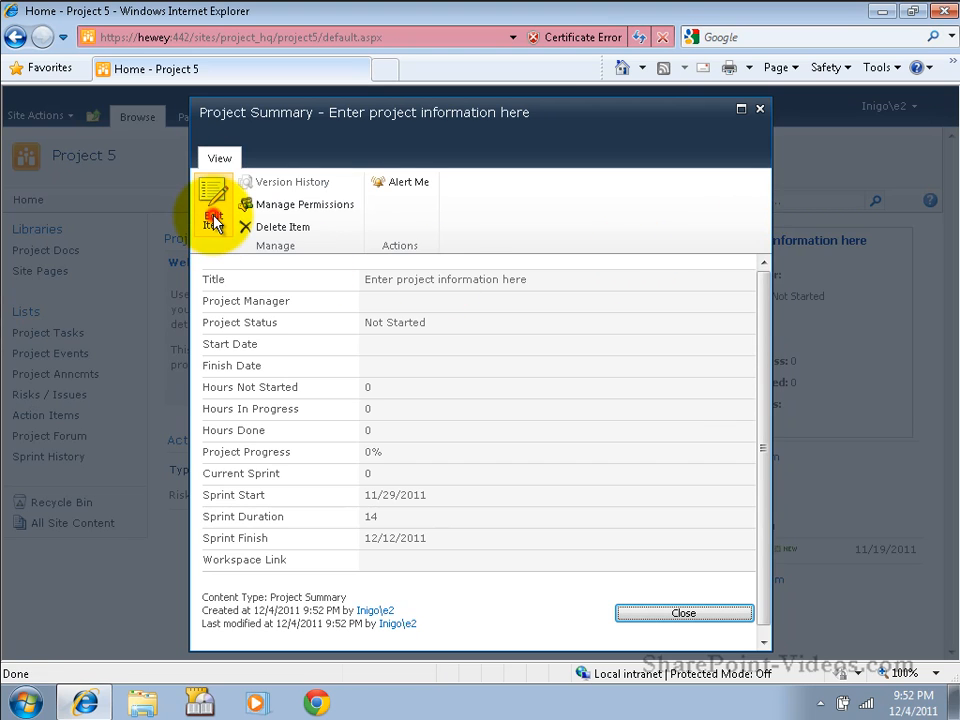
Step: Edit the summary: title 'Project 5', manager e2, start date 12/21/2011, then save
{"action": "left_click", "coordinate": [212, 200]}
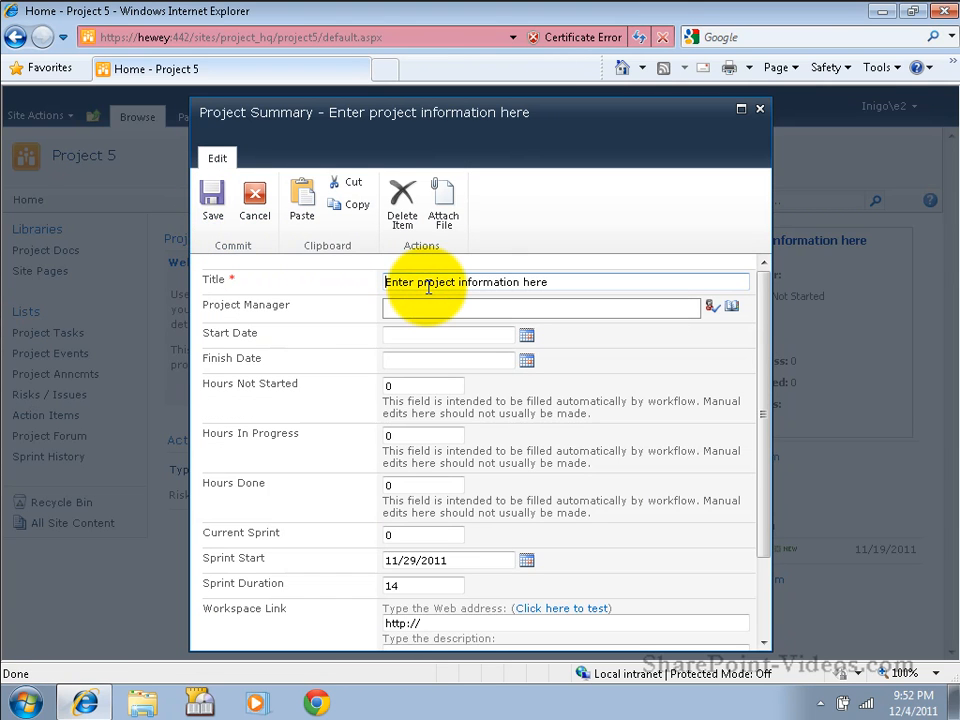
{"action": "triple_click", "coordinate": [465, 282]}
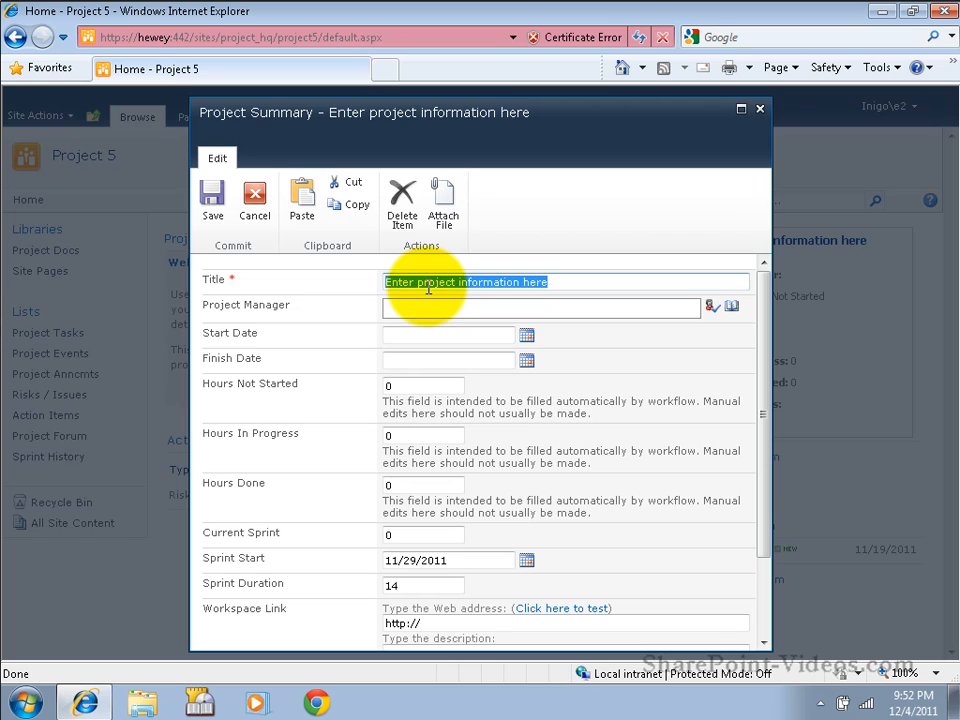
{"action": "type", "text": "Proje"}
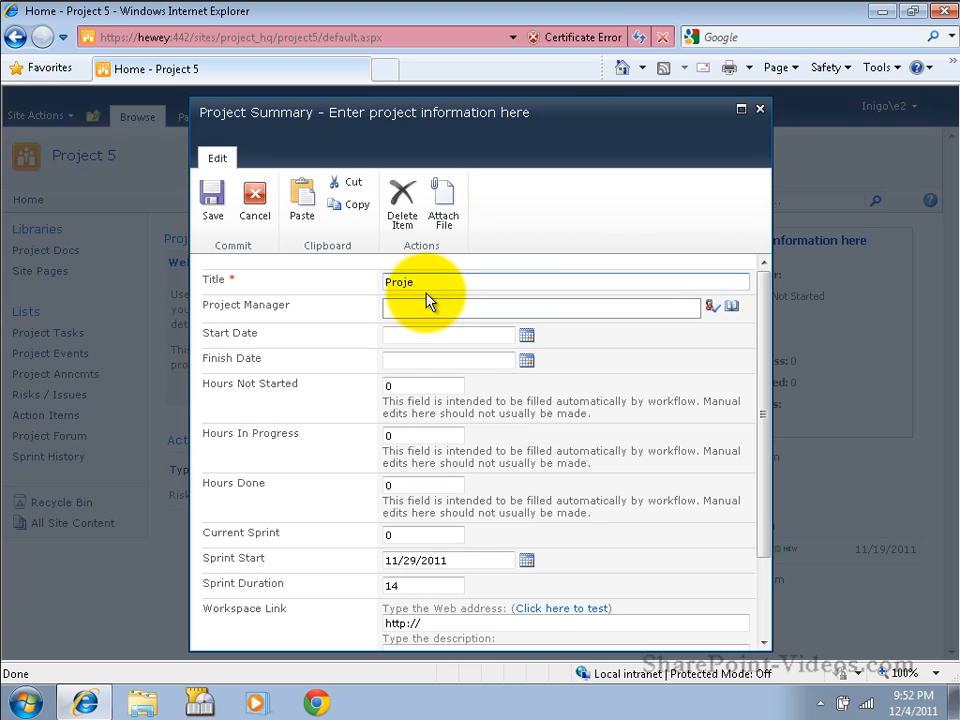
{"action": "type", "text": "ct 5"}
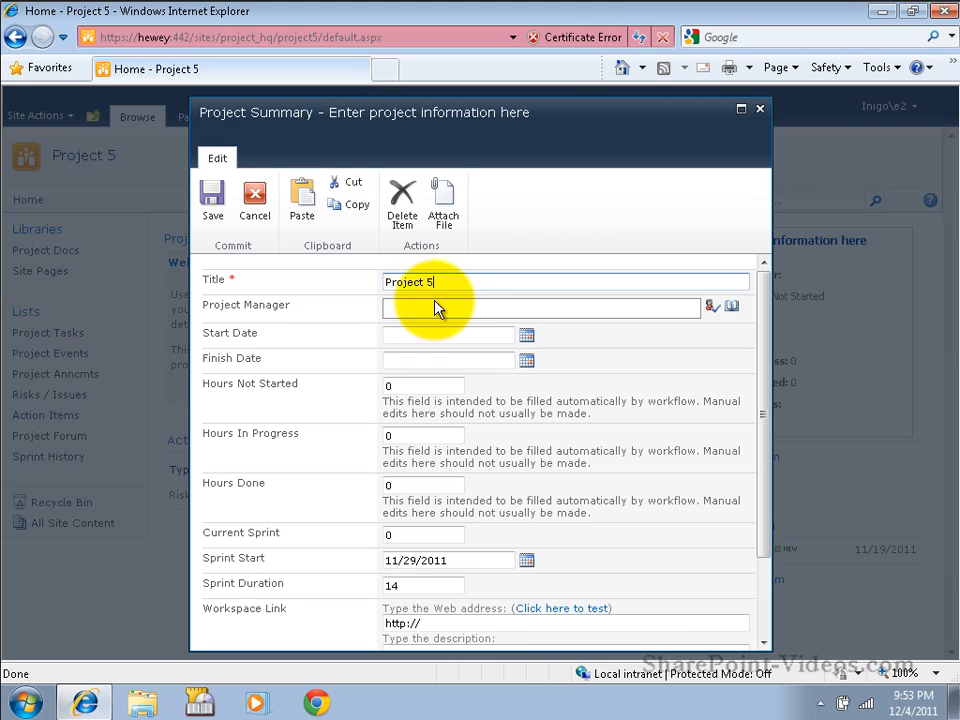
{"action": "type", "text": "e2"}
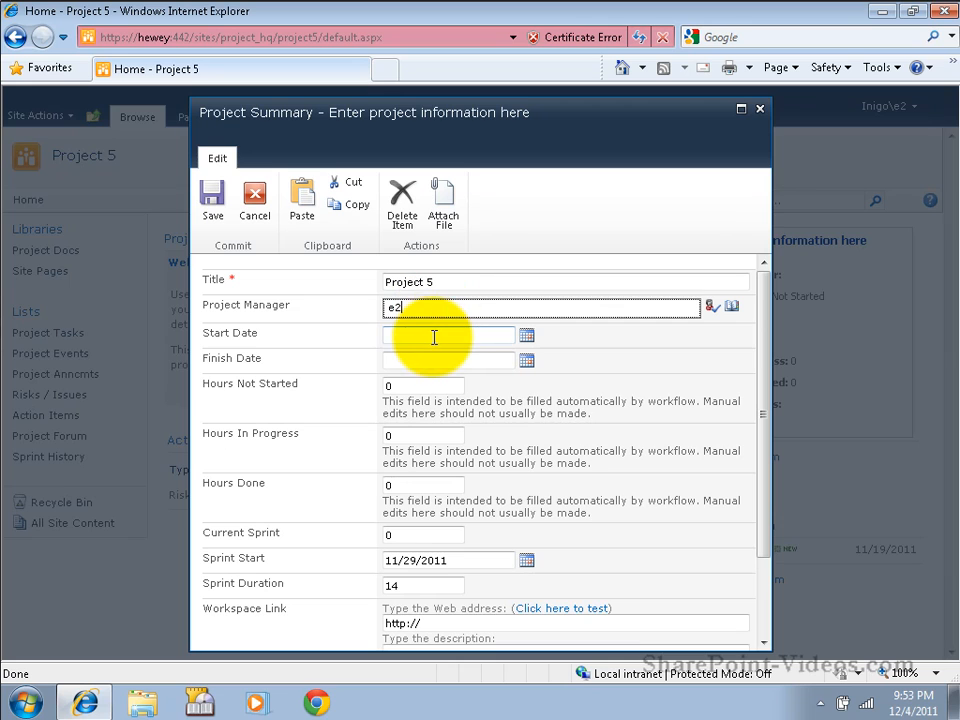
{"action": "type", "text": "12/21"}
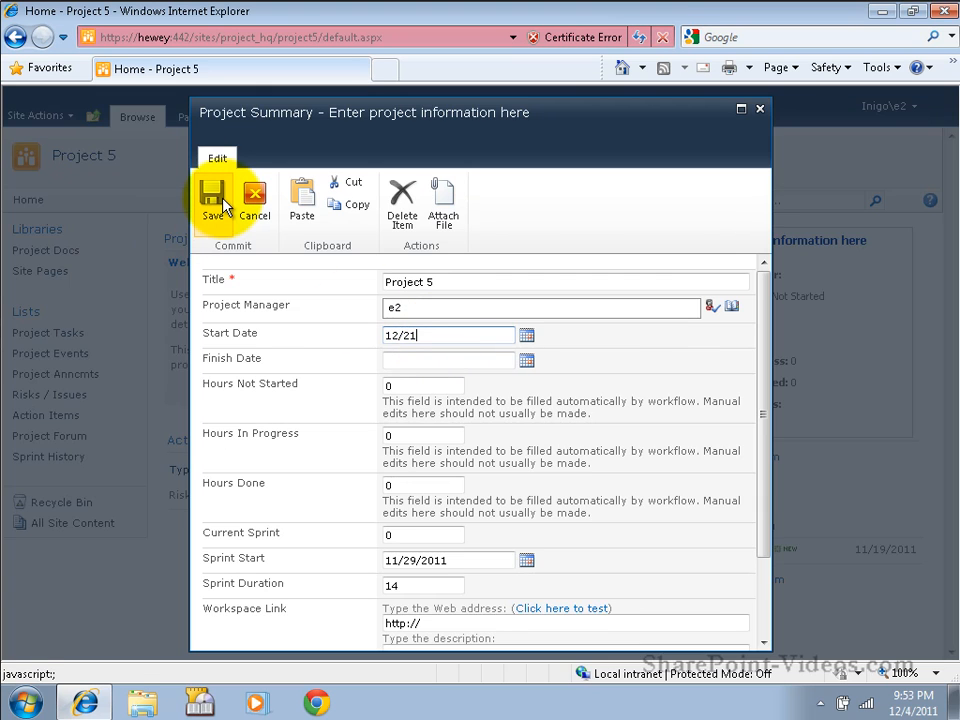
{"action": "left_click", "coordinate": [213, 198]}
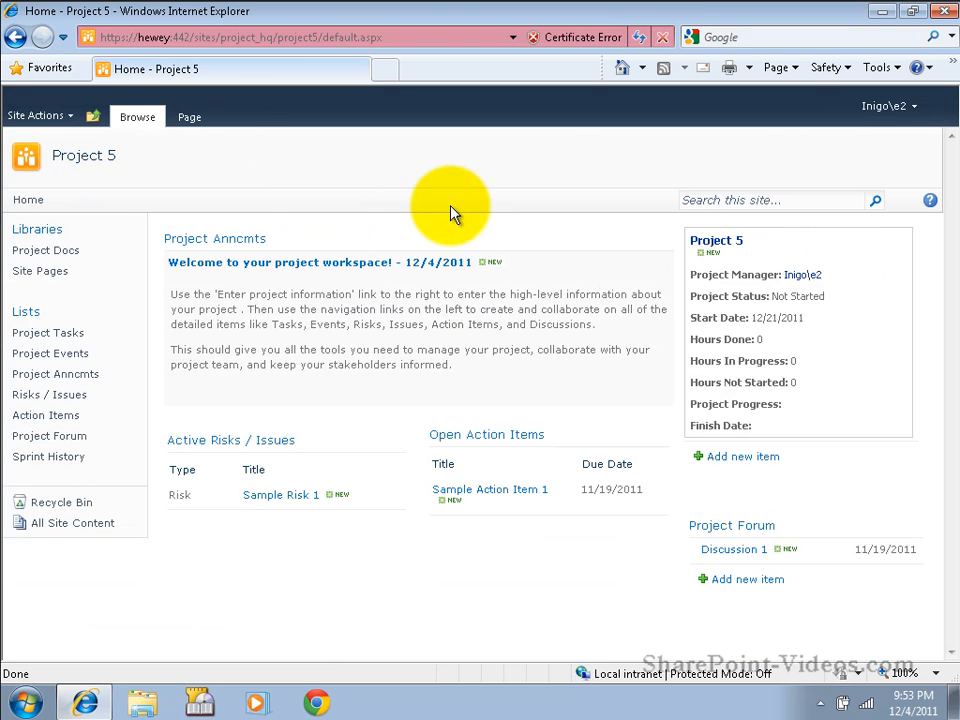
{"action": "mouse_move", "coordinate": [730, 383]}
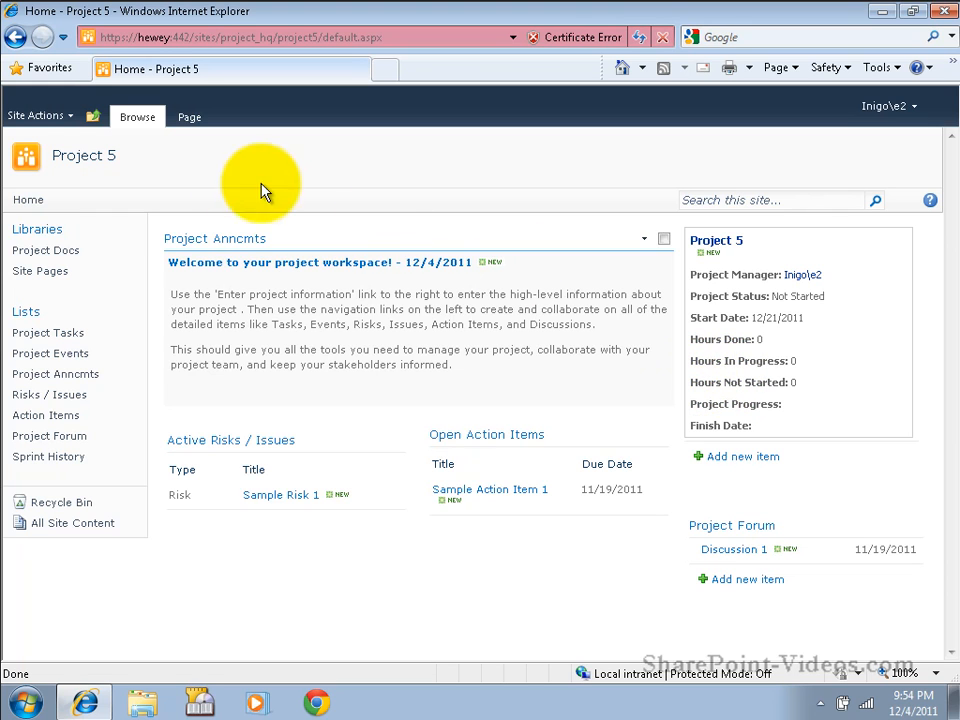
Step: Navigate up from the Project 5 workspace to the Project HQ site
{"action": "left_click", "coordinate": [93, 116]}
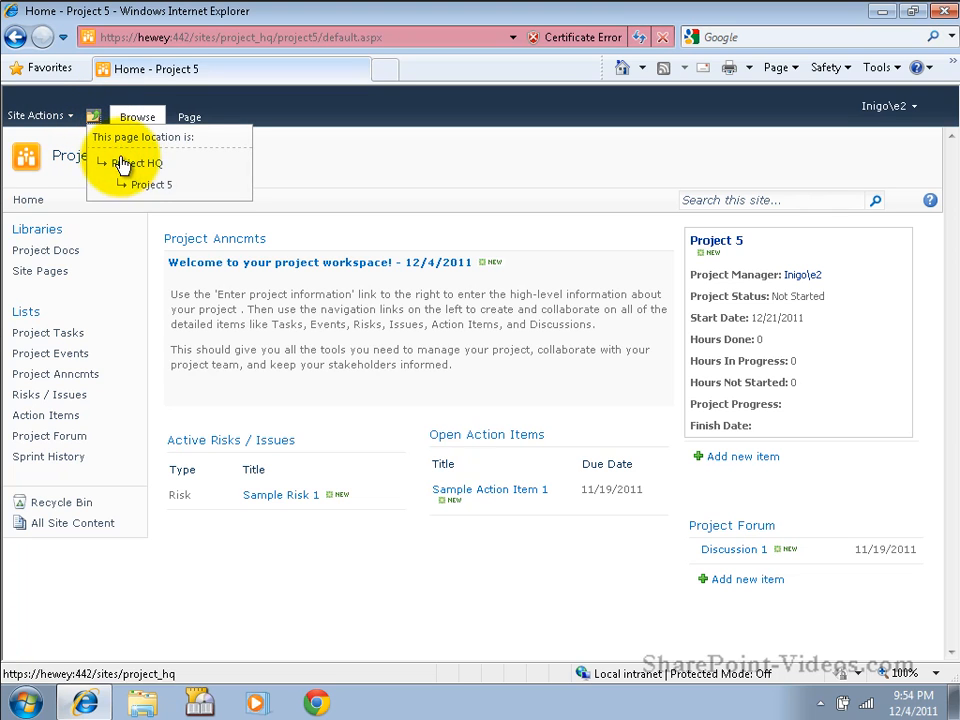
{"action": "left_click", "coordinate": [138, 163]}
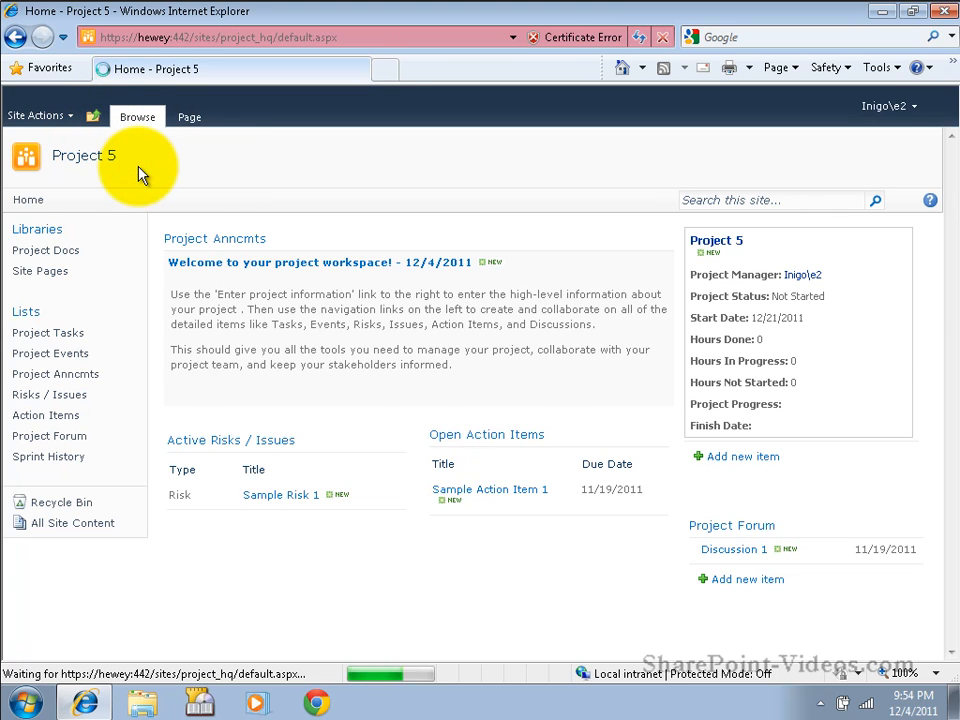